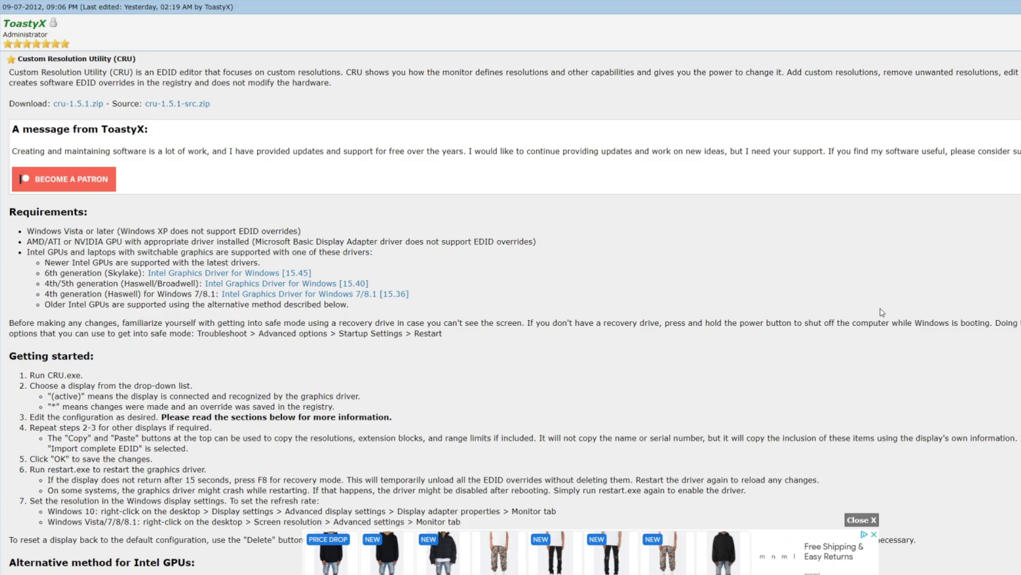
mouse_move(748, 144)
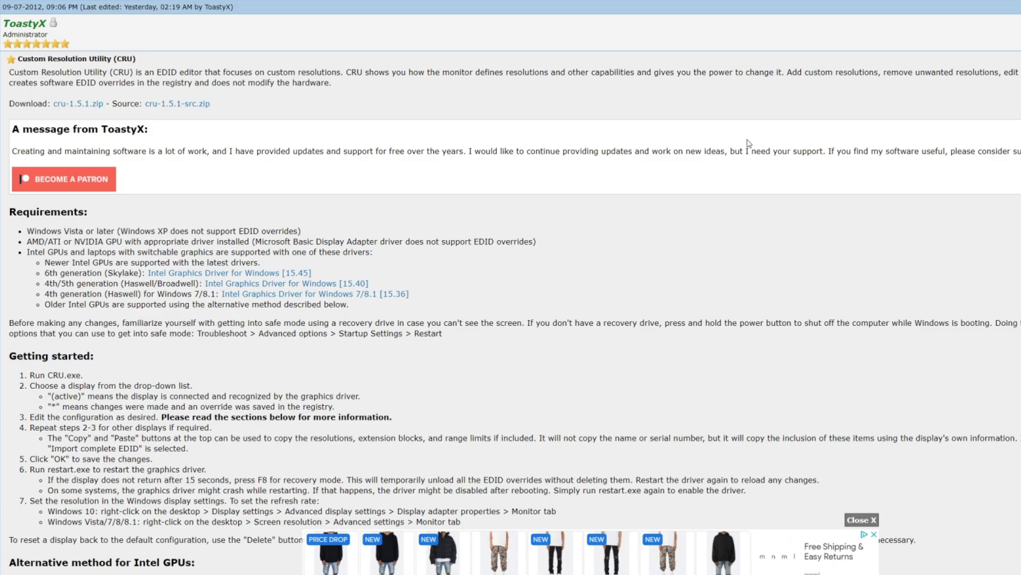
Step: Scroll through the Custom Resolution Utility forum post to locate the cru-1.5.1.zip download link
scroll(down, 3)
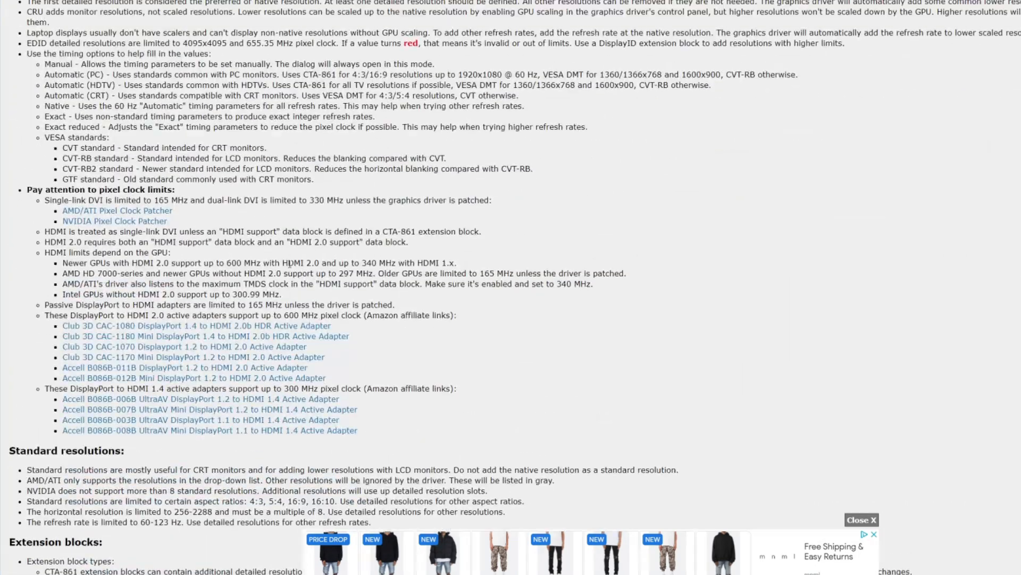
scroll(down, 3)
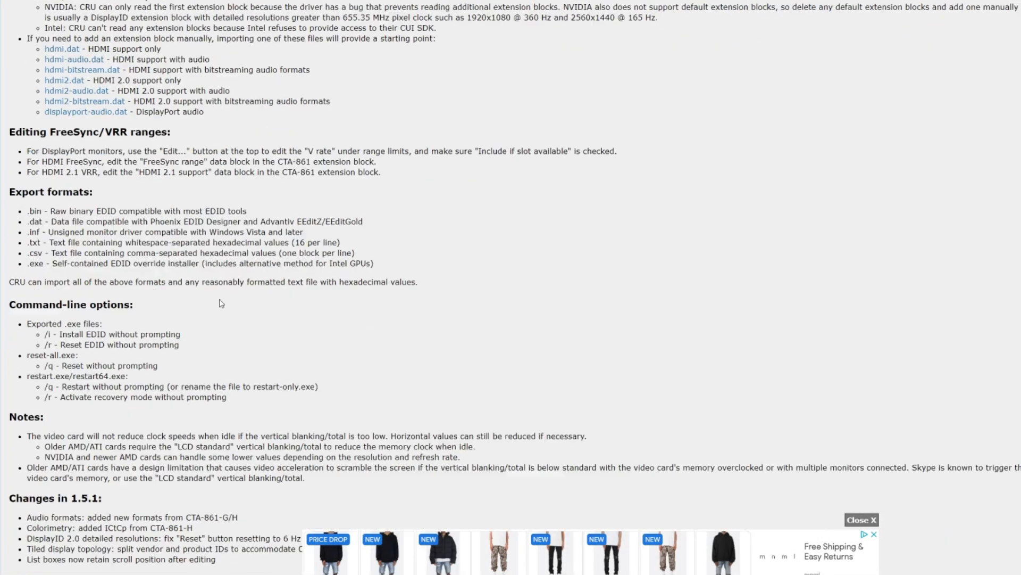
scroll(up, 3)
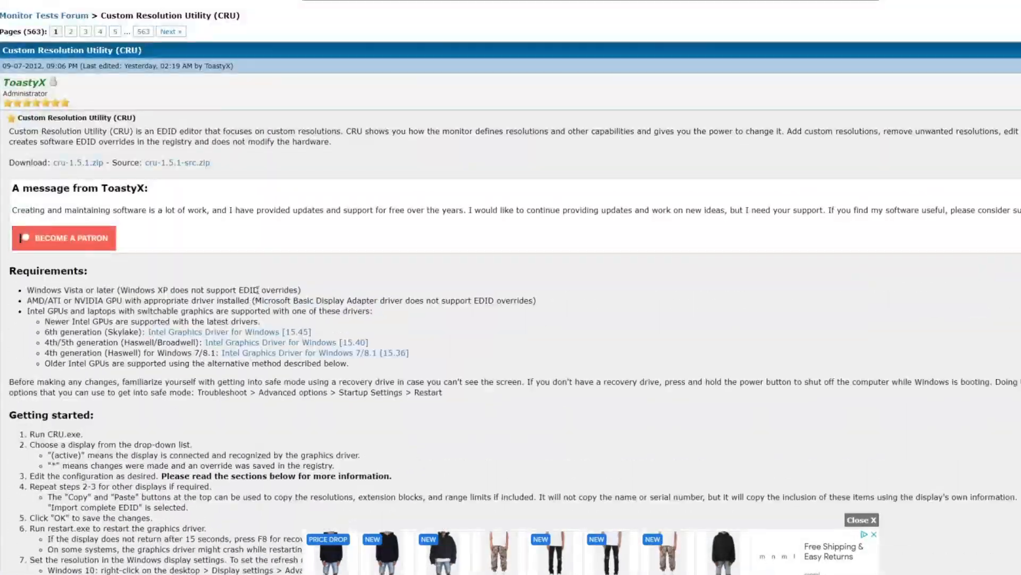
scroll(down, 3)
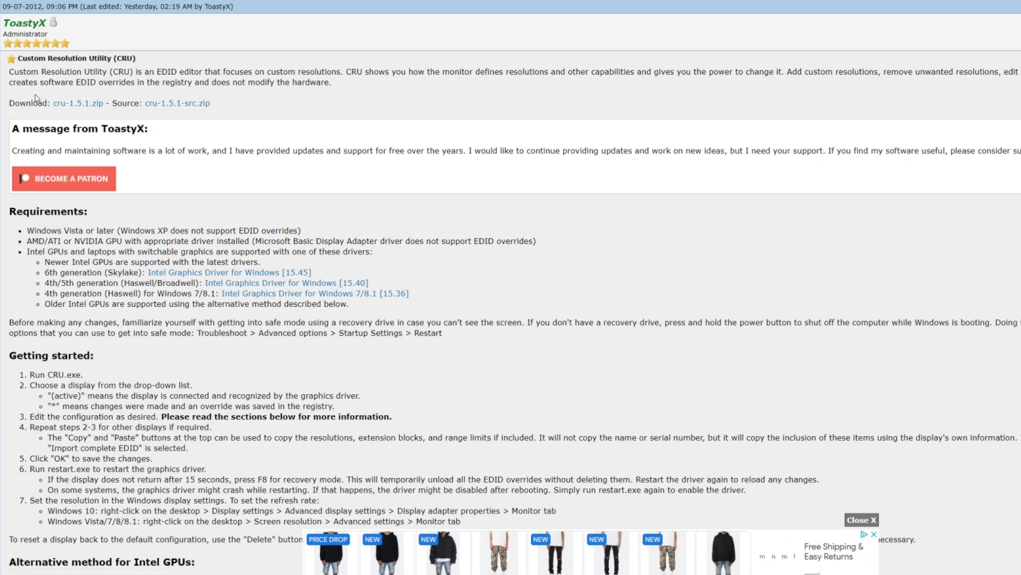
scroll(down, 3)
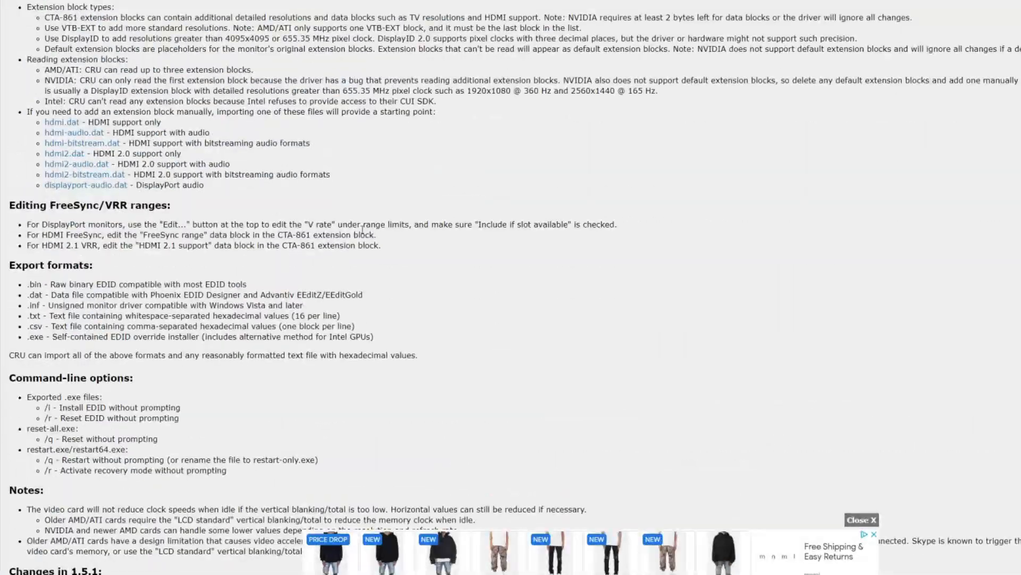
scroll(down, 3)
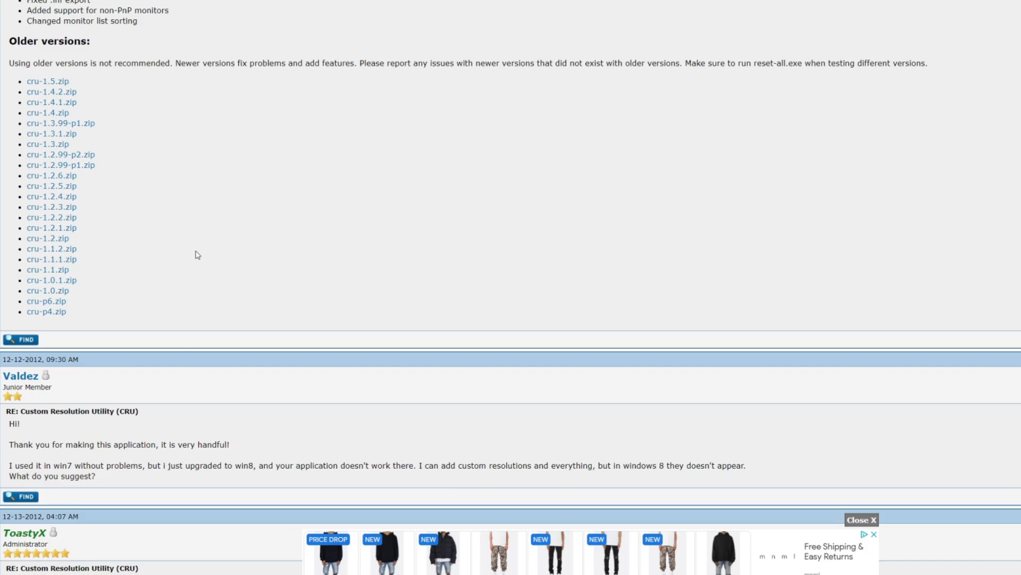
scroll(up, 3)
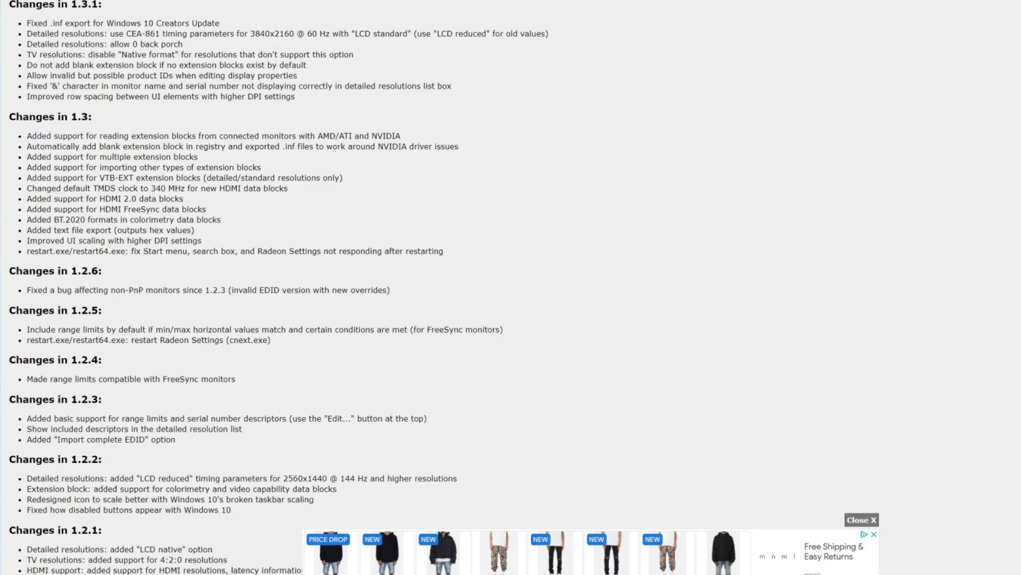
scroll(up, 3)
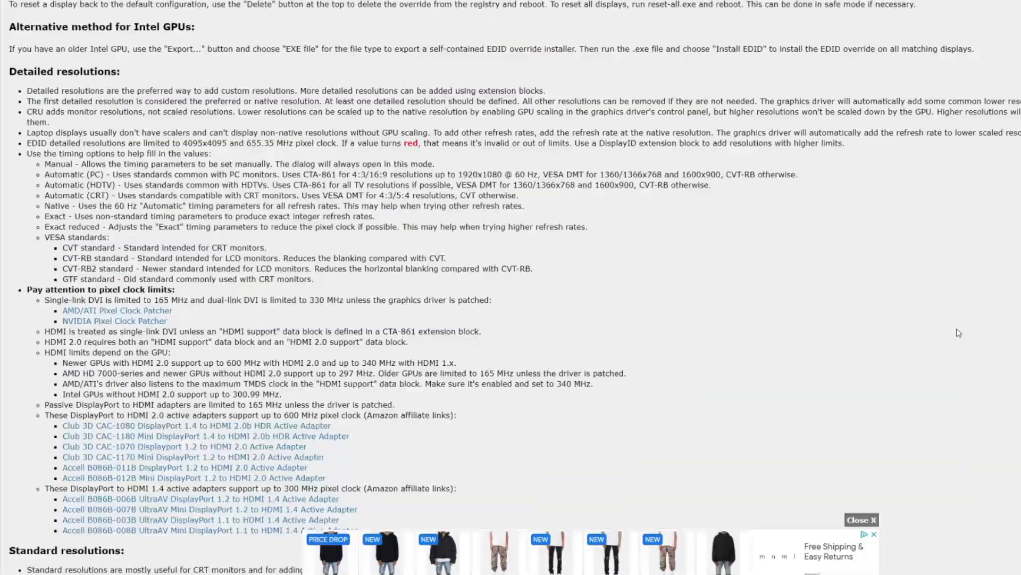
scroll(up, 3)
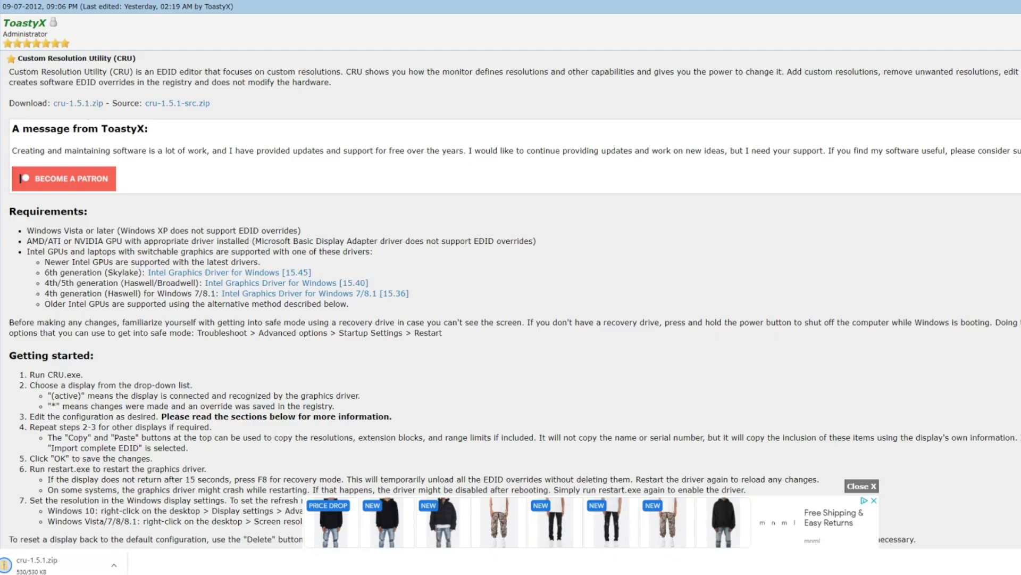
Step: Extract cru-1.5.1.zip to a Desktop cru-1.5.1 folder and select CRU.exe inside it
click(114, 565)
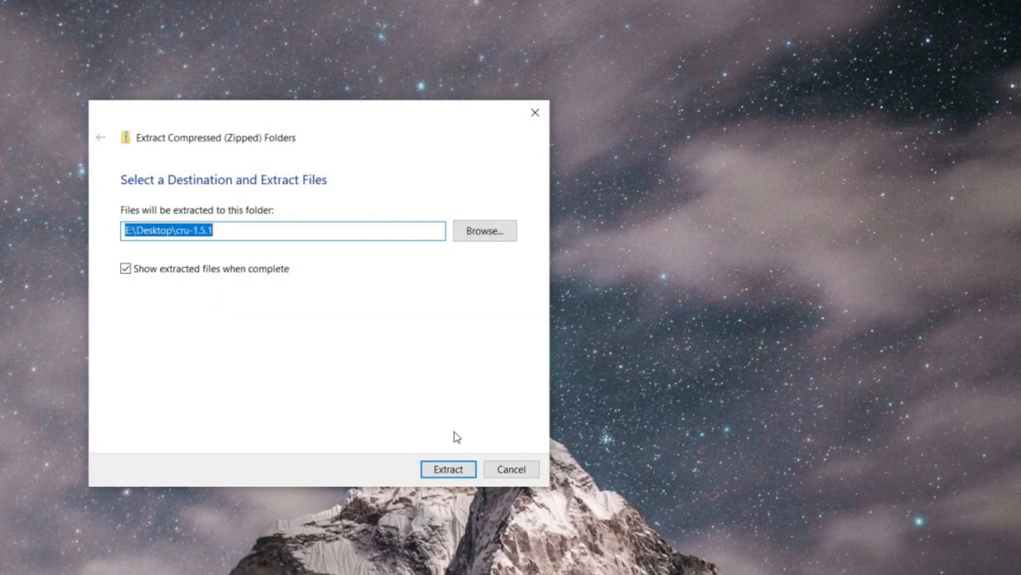
click(448, 469)
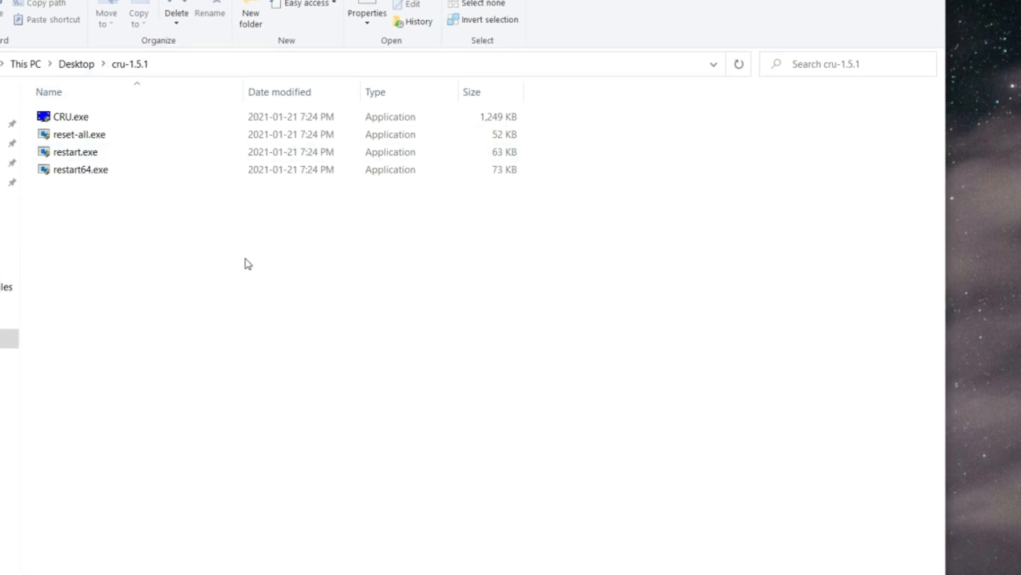
click(65, 117)
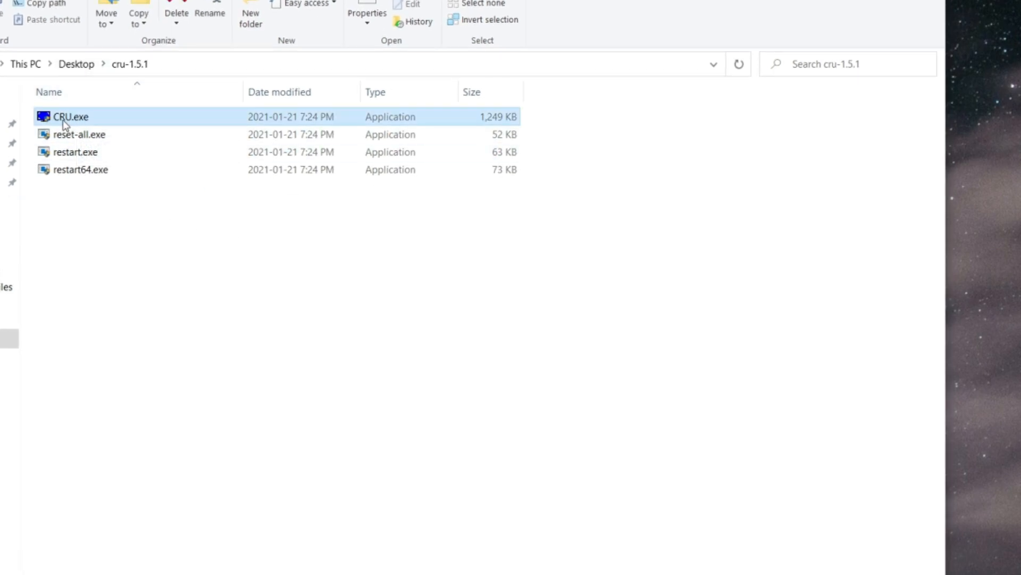
mouse_move(49, 117)
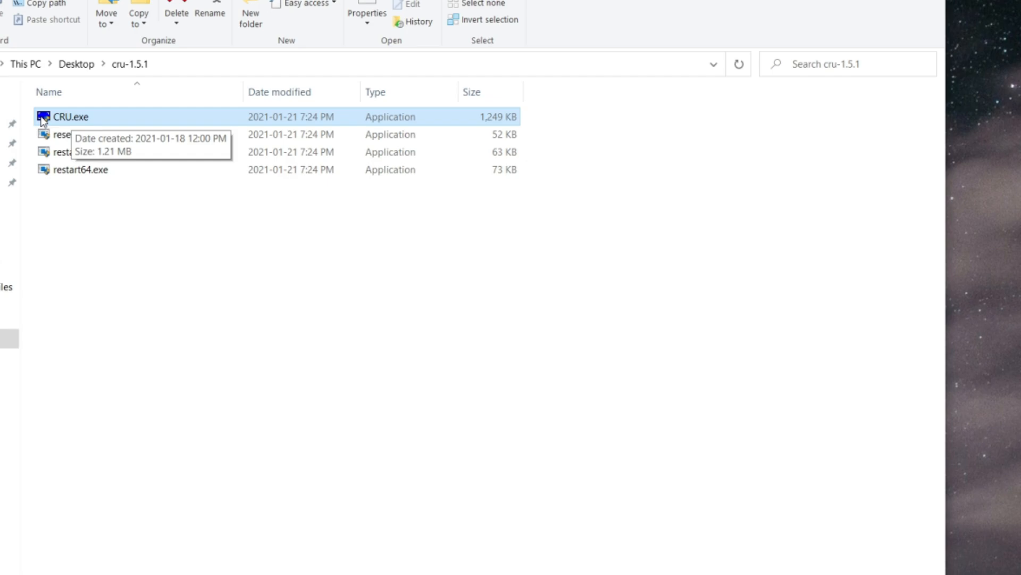
mouse_move(207, 132)
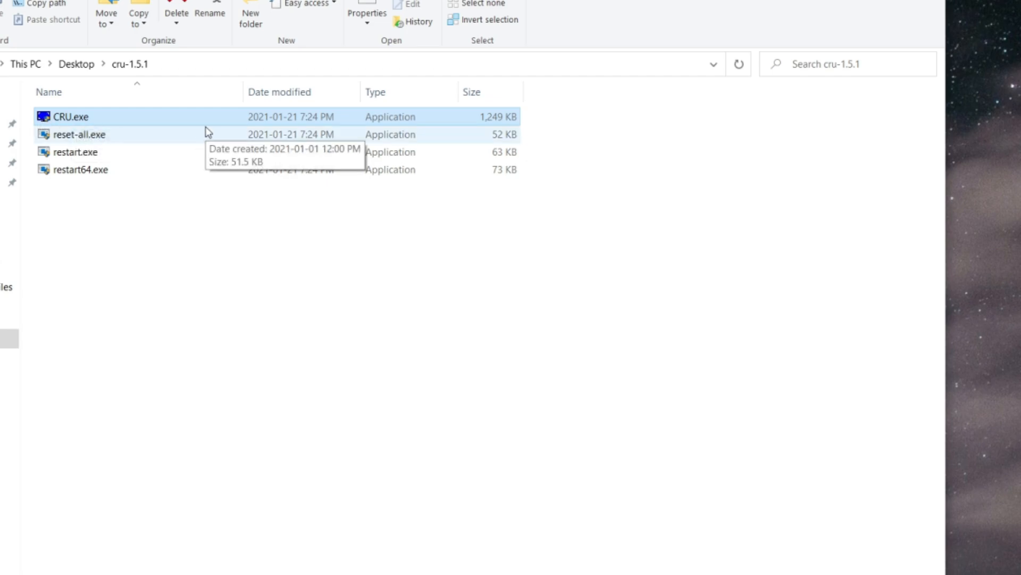
mouse_move(199, 135)
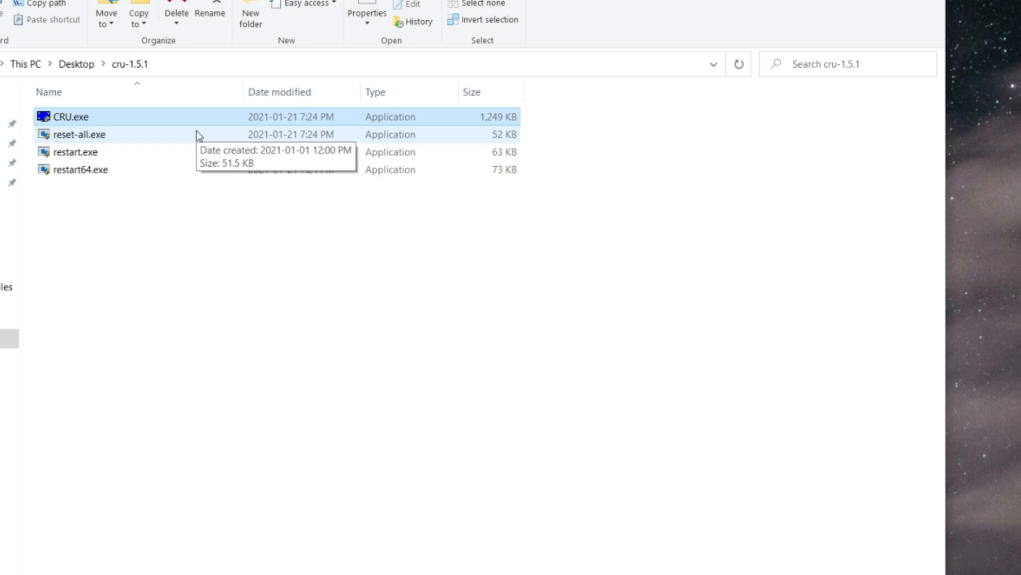
Step: Launch CRU.exe, allowing it past SmartScreen's Run anyway and the UAC Yes prompt
double_click(68, 117)
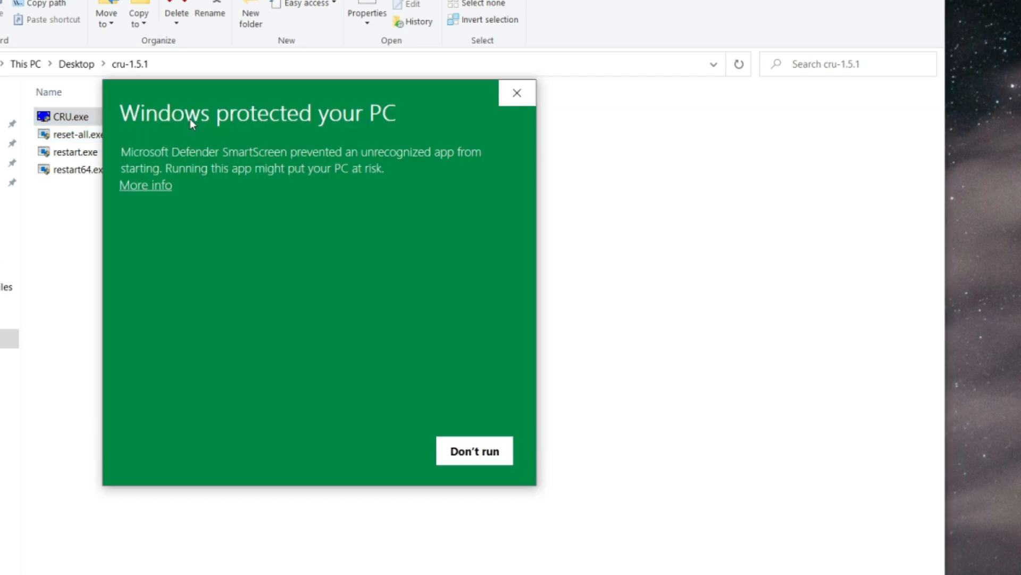
mouse_move(170, 144)
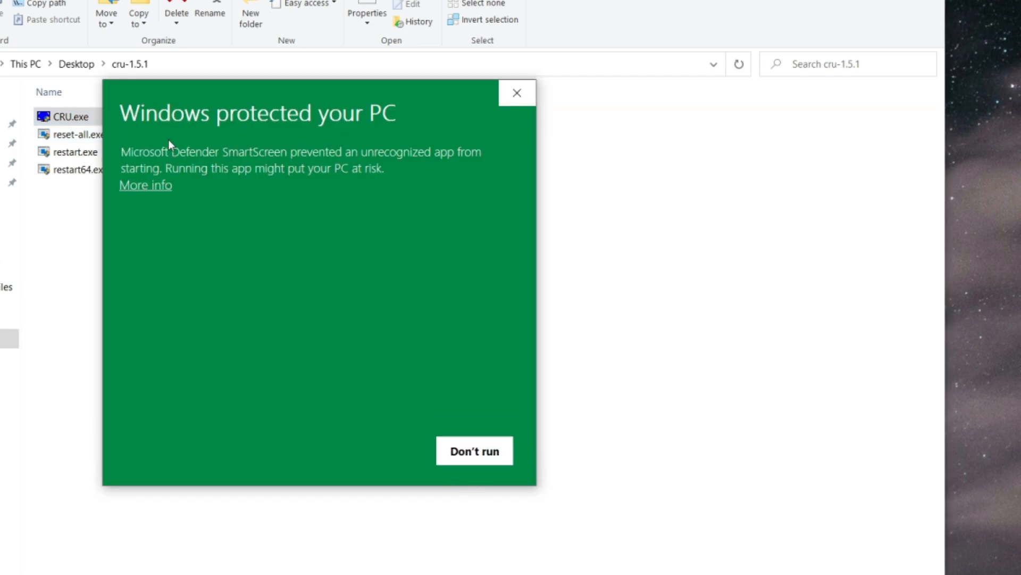
mouse_move(411, 182)
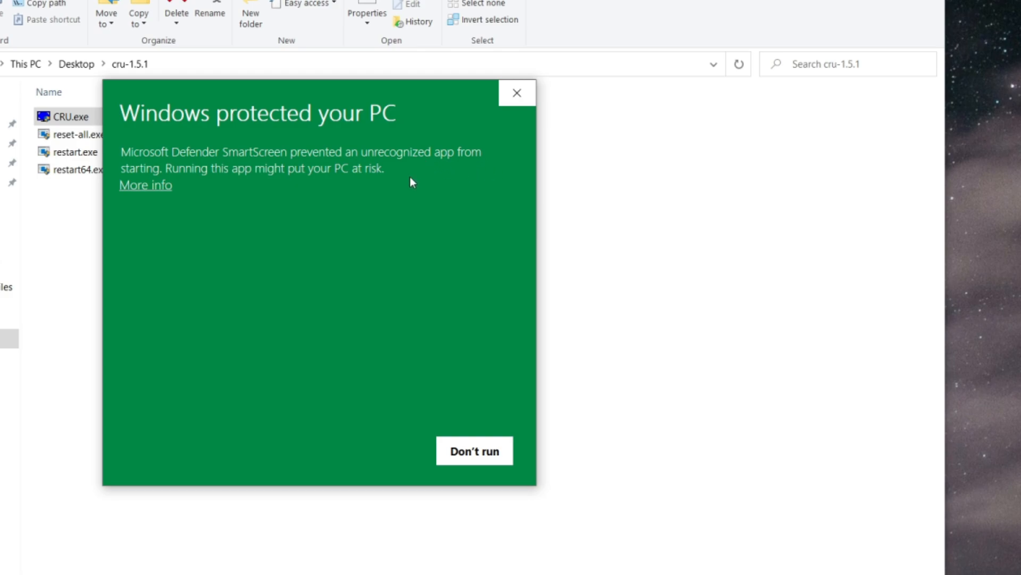
click(144, 184)
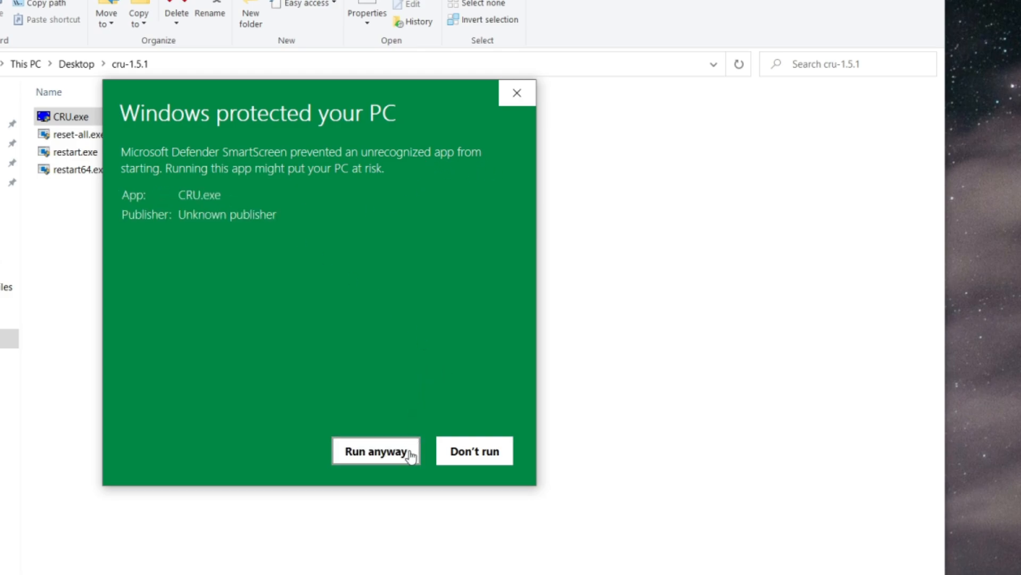
click(376, 451)
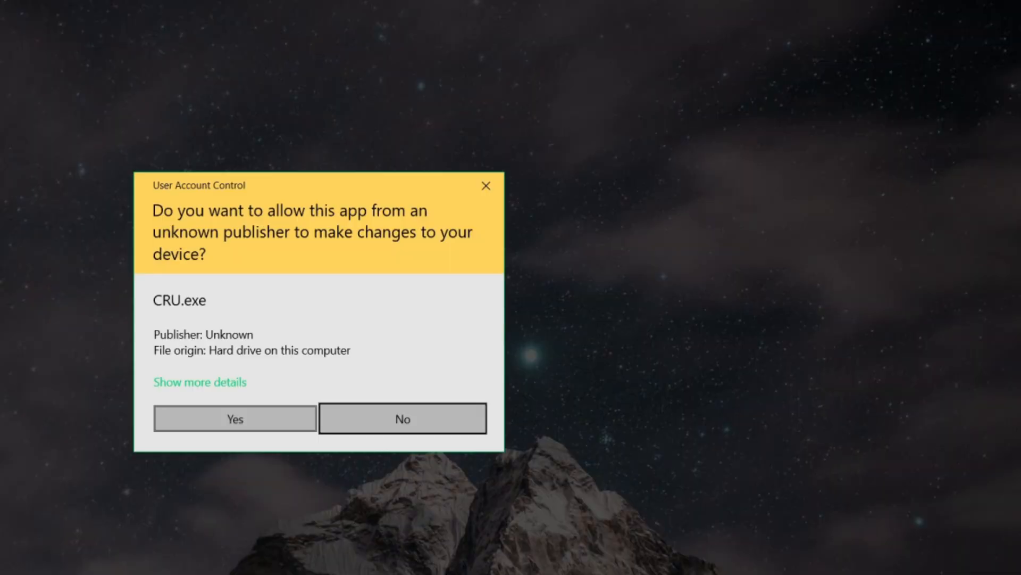
click(234, 418)
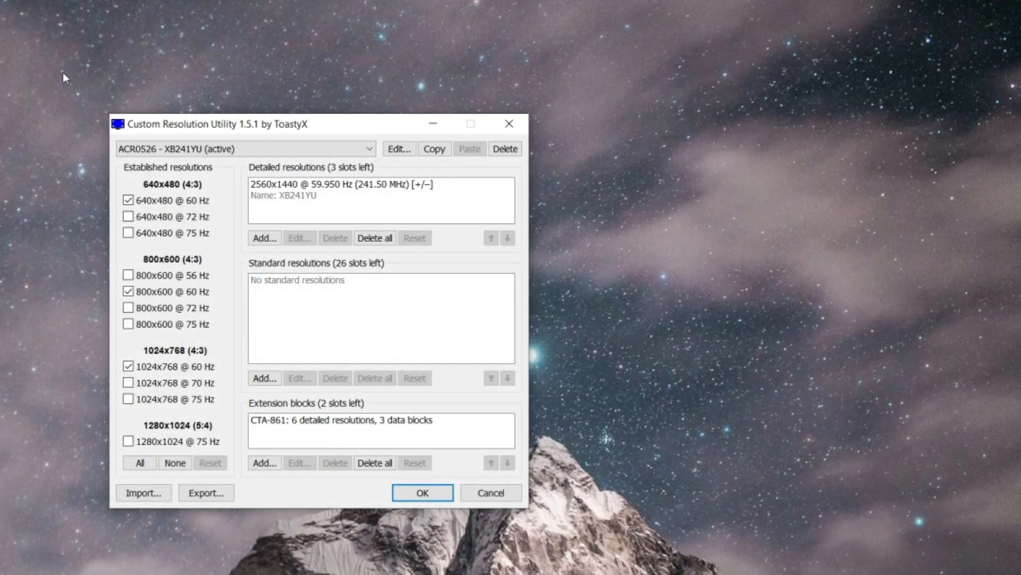
mouse_move(203, 85)
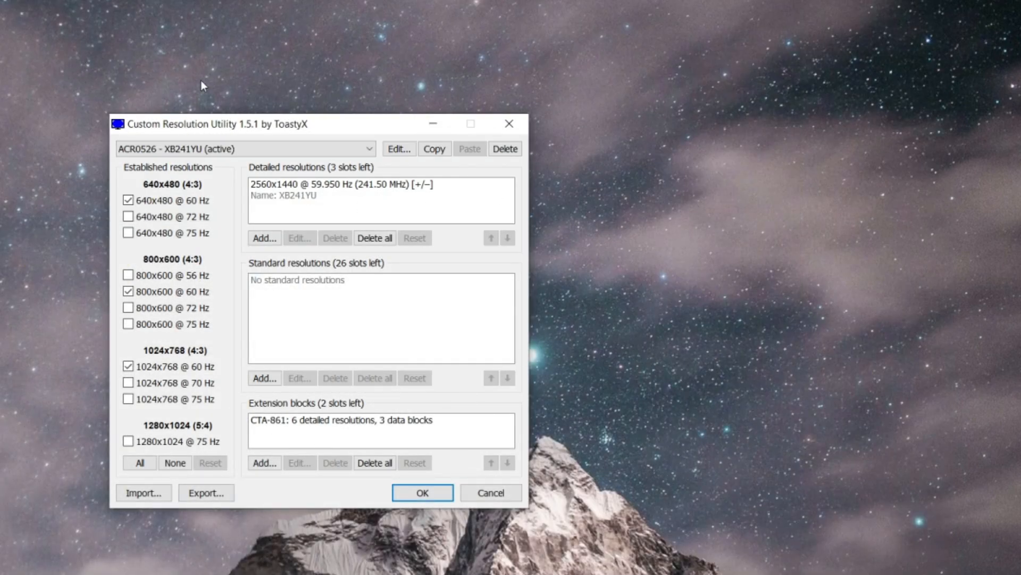
mouse_move(433, 173)
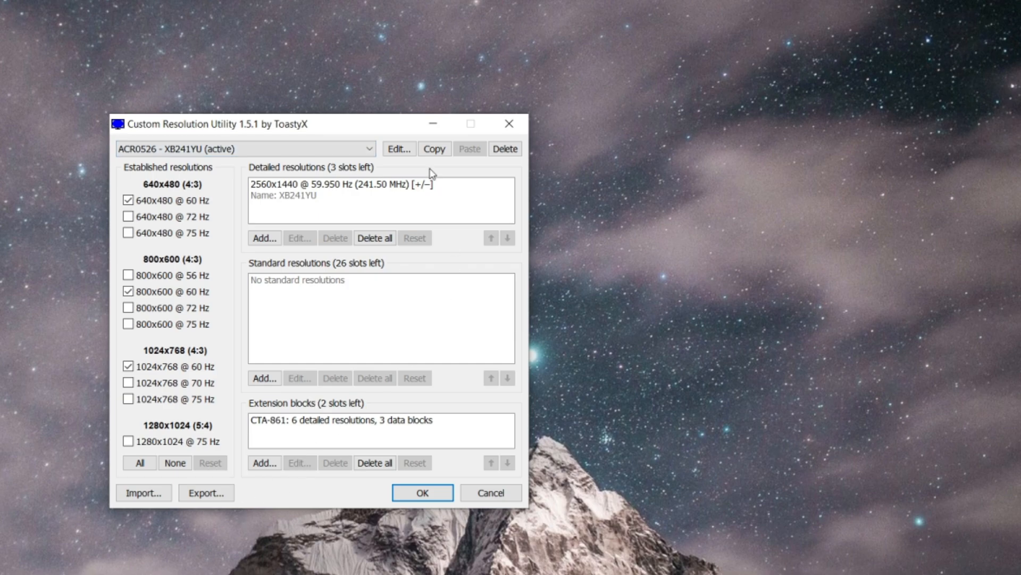
mouse_move(250, 420)
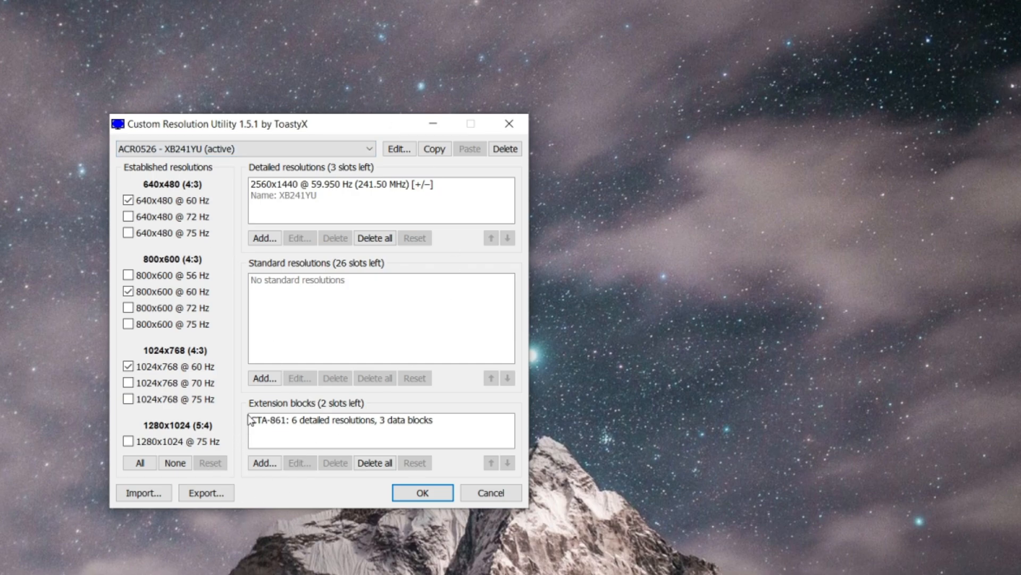
mouse_move(55, 71)
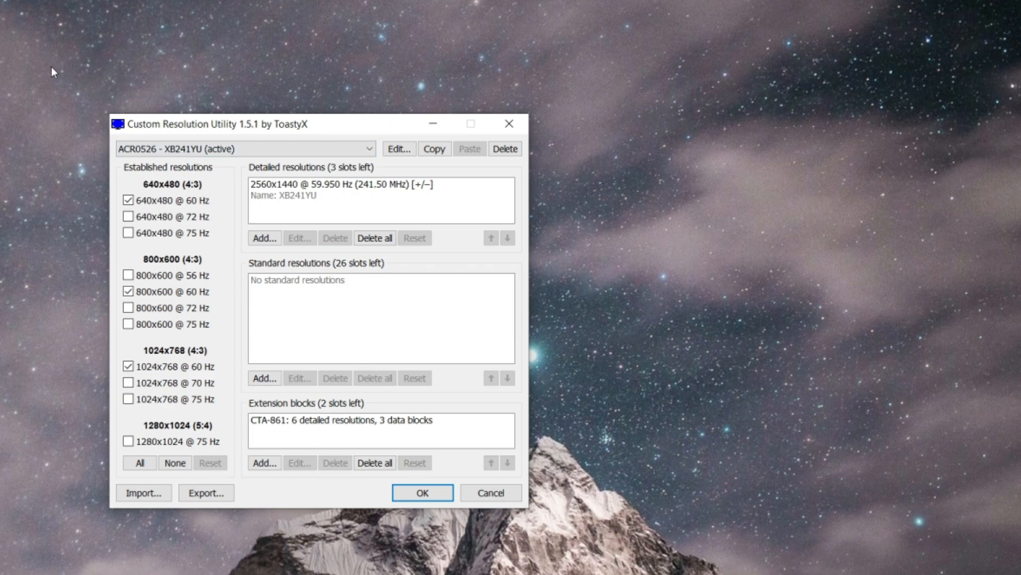
mouse_move(491, 493)
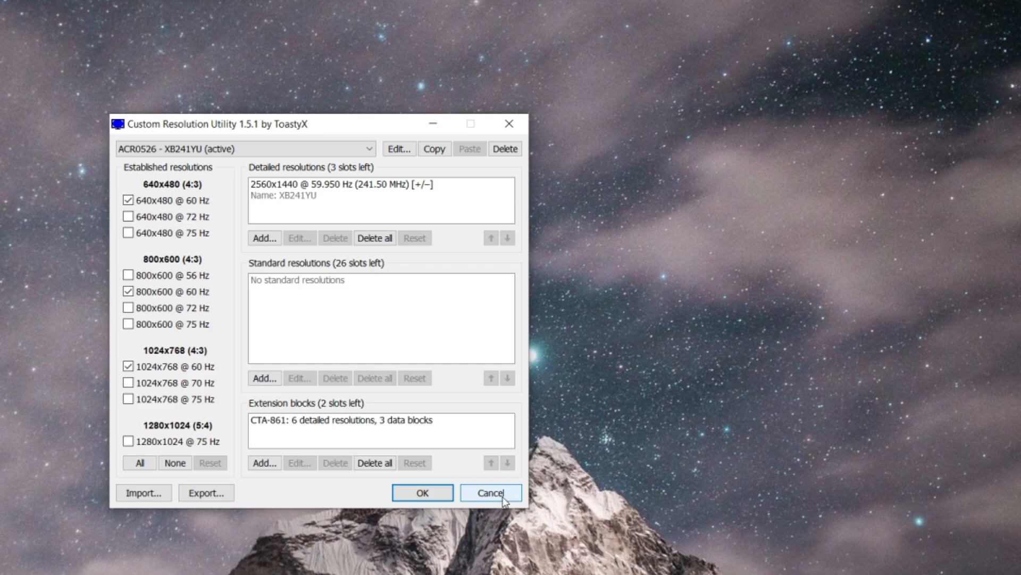
mouse_move(499, 499)
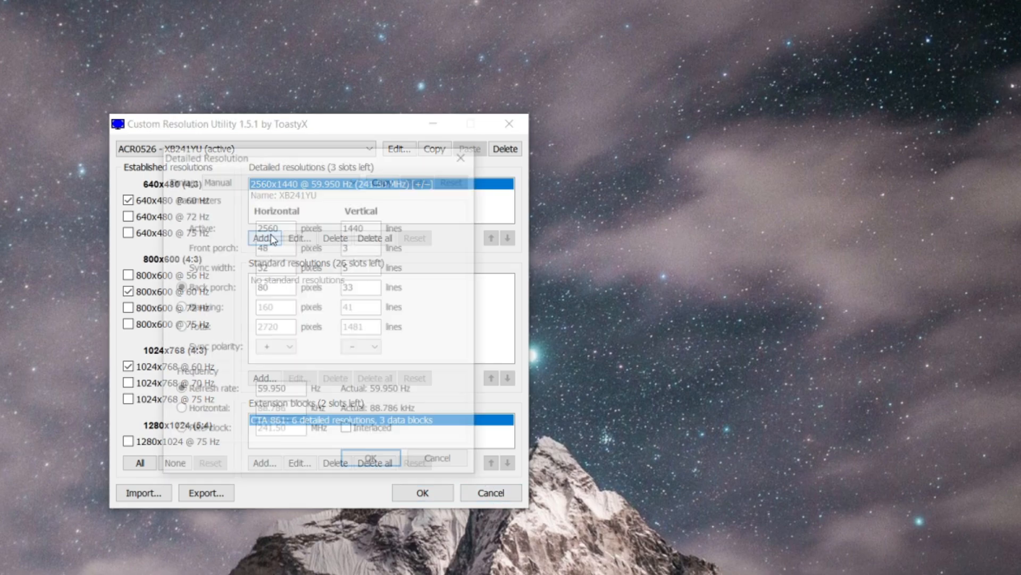
Step: Create a 2560×1440 detailed resolution at 63 Hz and confirm it into the list
click(280, 179)
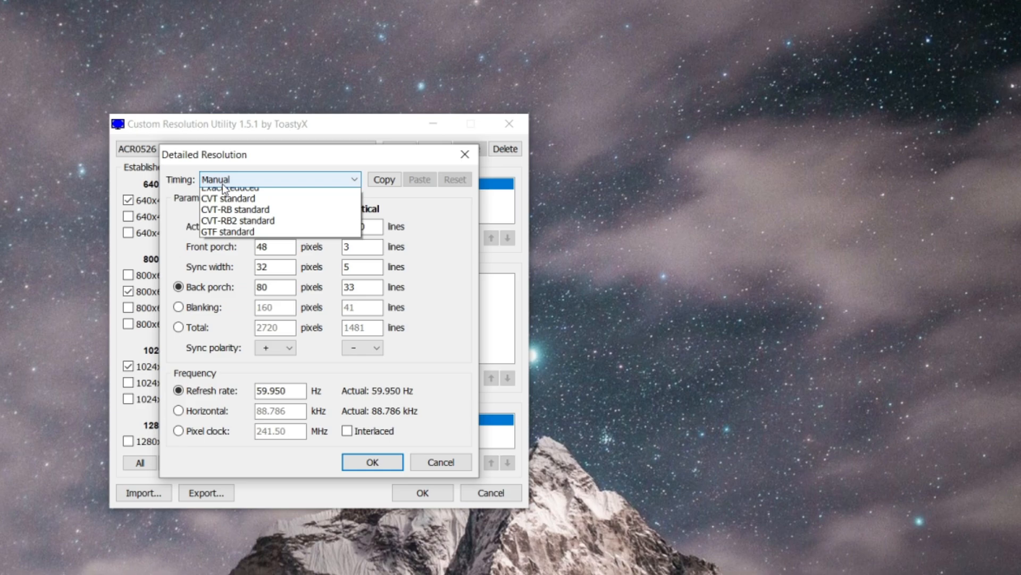
mouse_move(267, 249)
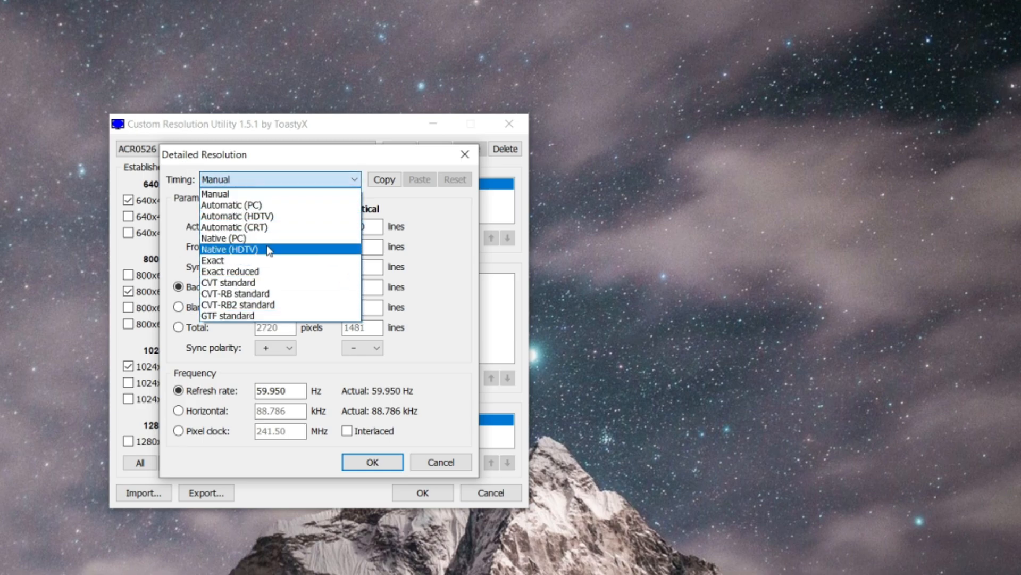
mouse_move(254, 237)
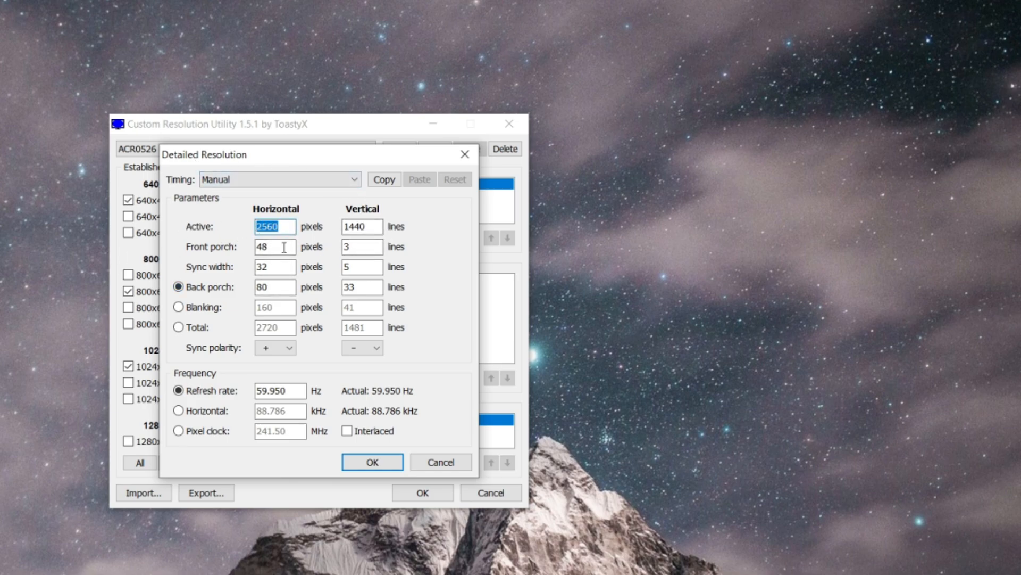
mouse_move(211, 420)
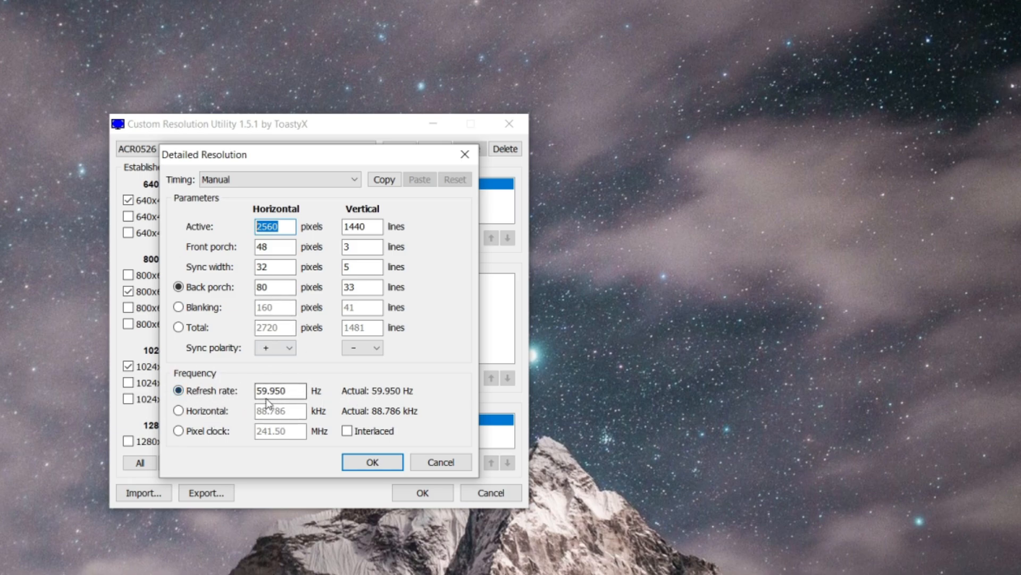
mouse_move(309, 393)
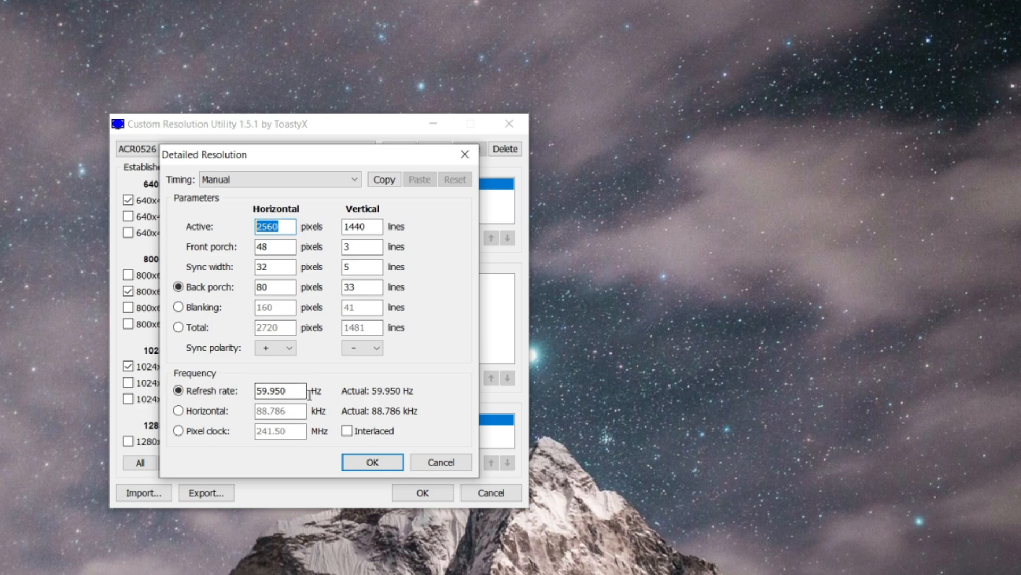
mouse_move(328, 389)
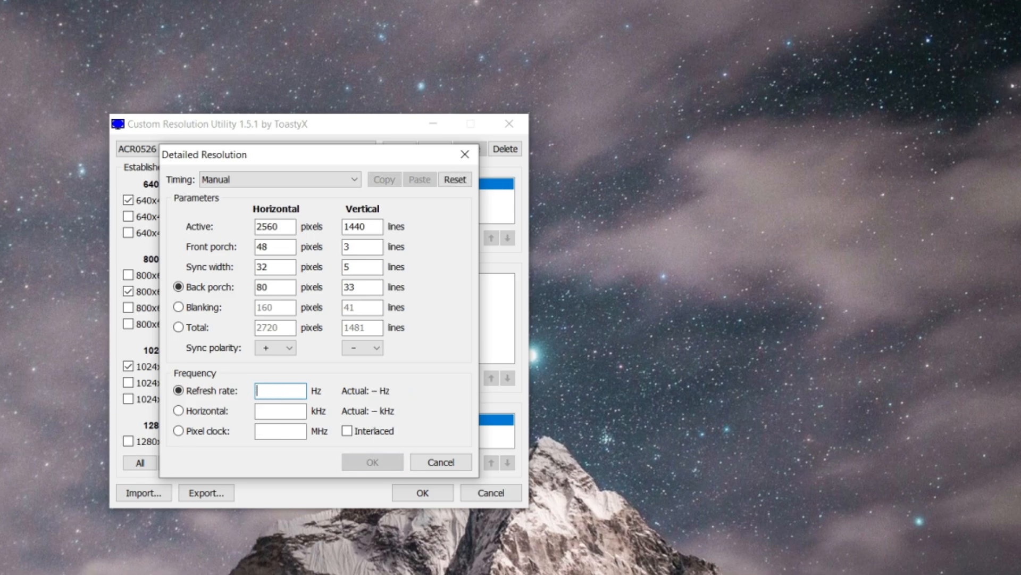
text(63)
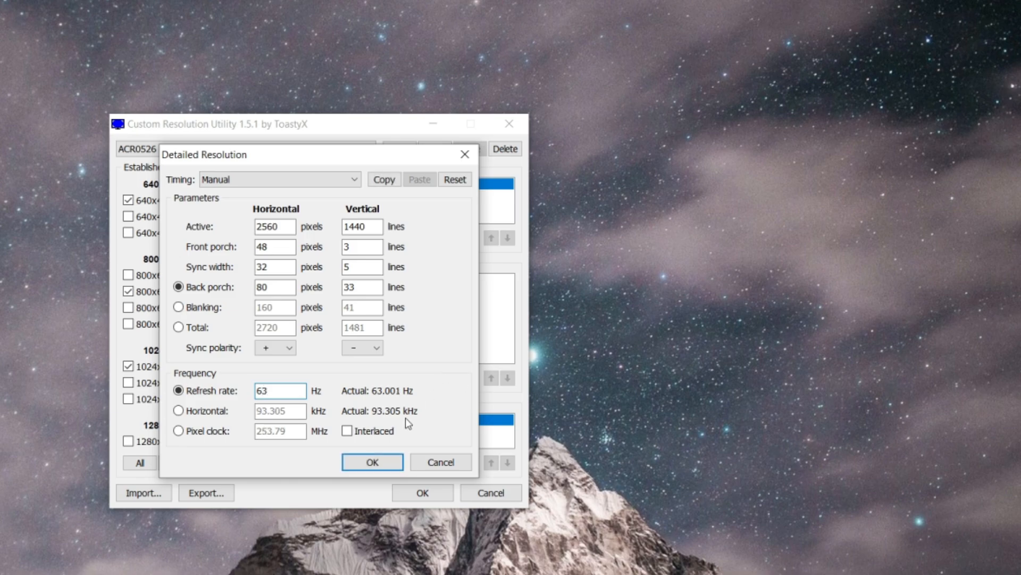
click(371, 461)
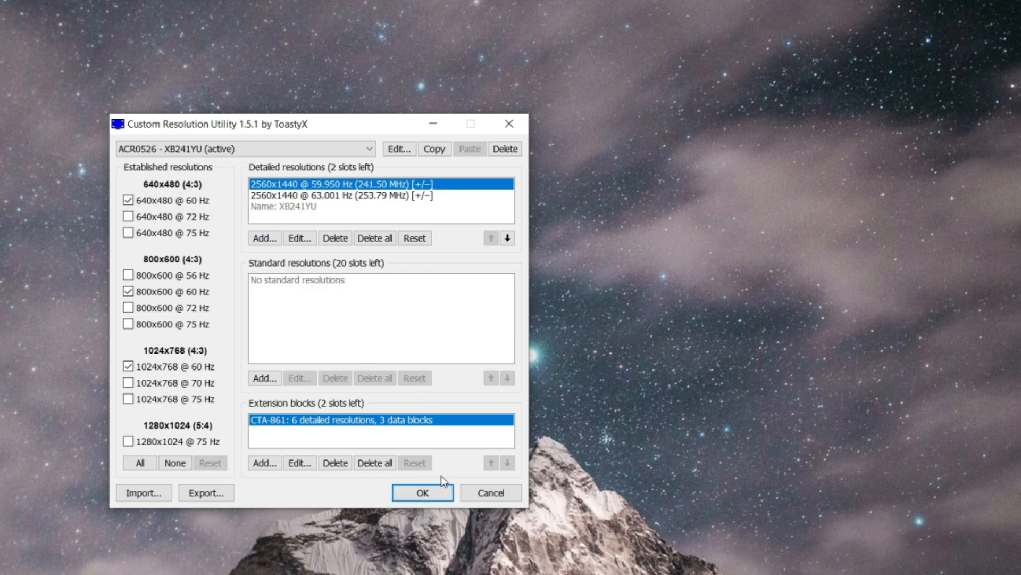
Step: Save CRU's resolution list, then run restart64.exe from the cru-1.5.1 folder to reload the driver
click(423, 492)
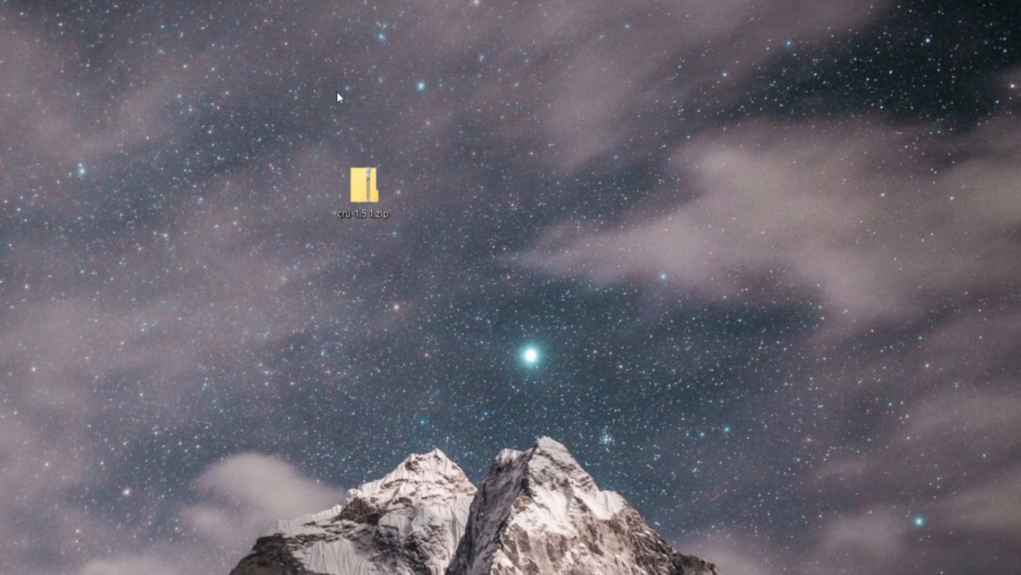
double_click(368, 190)
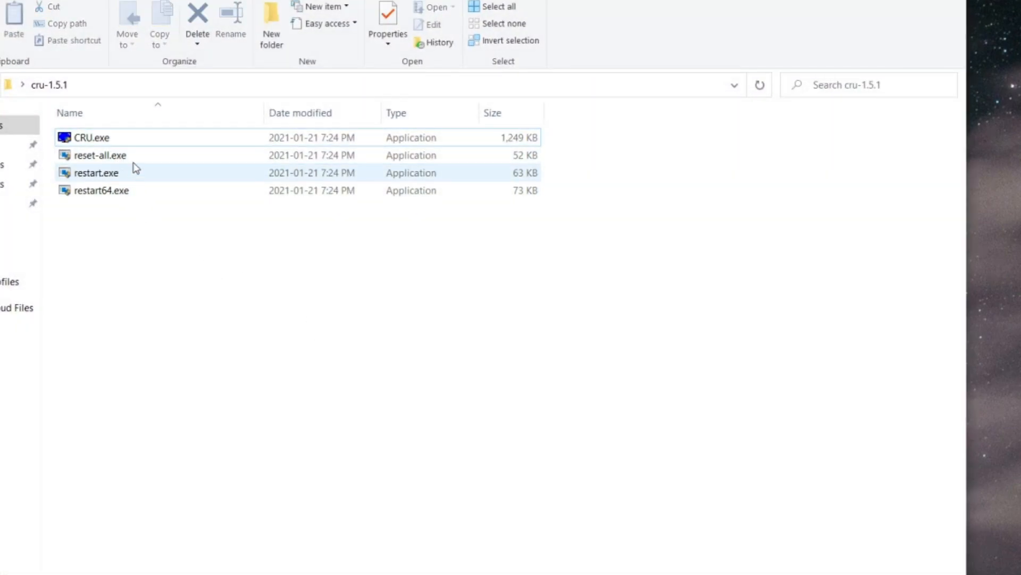
click(101, 190)
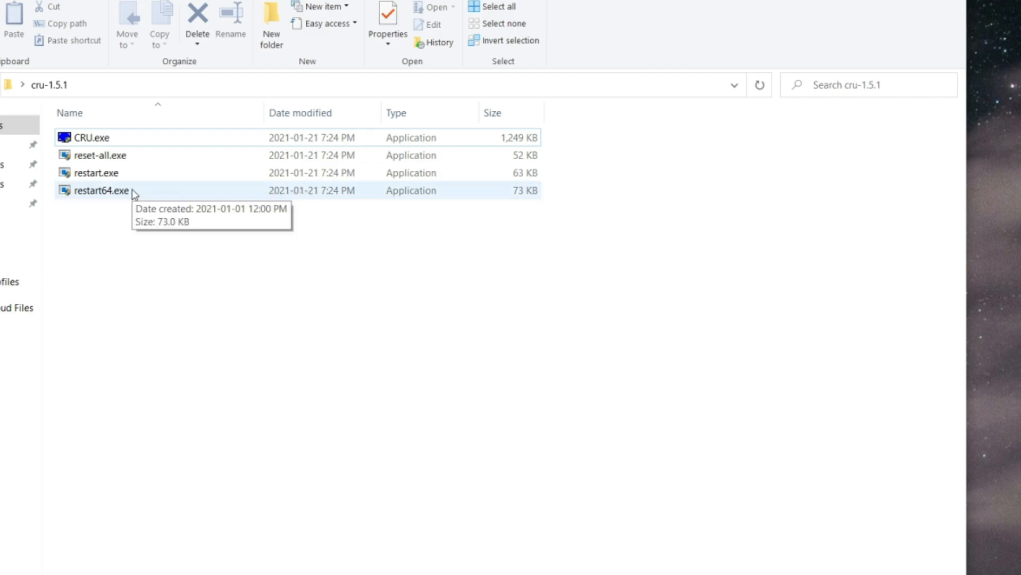
mouse_move(822, 20)
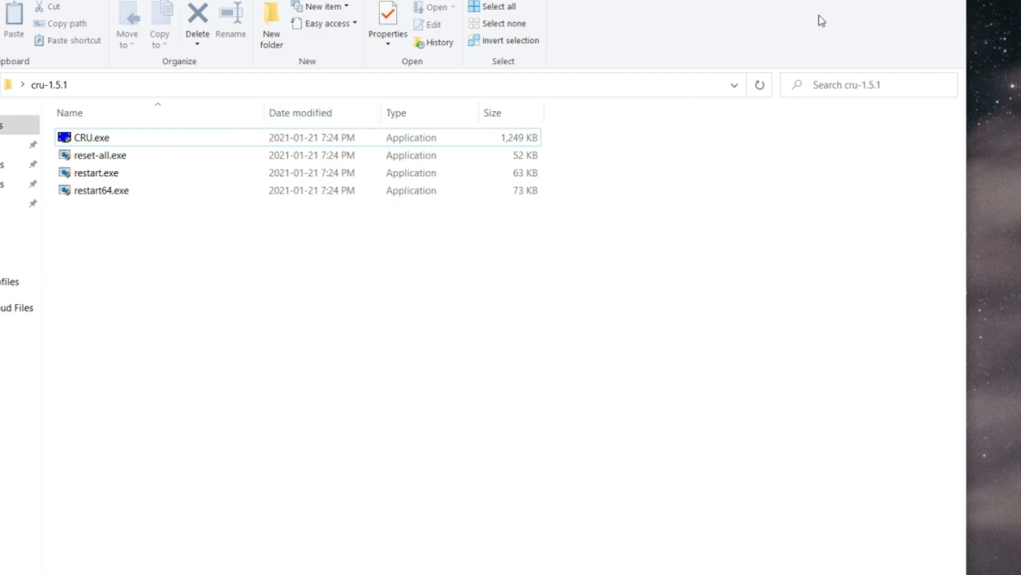
mouse_move(332, 156)
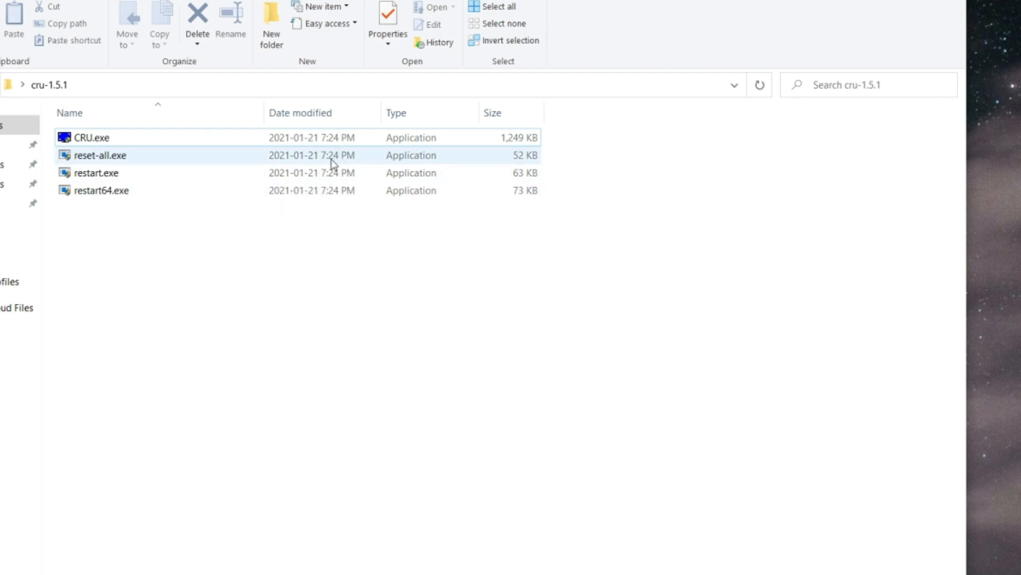
click(98, 137)
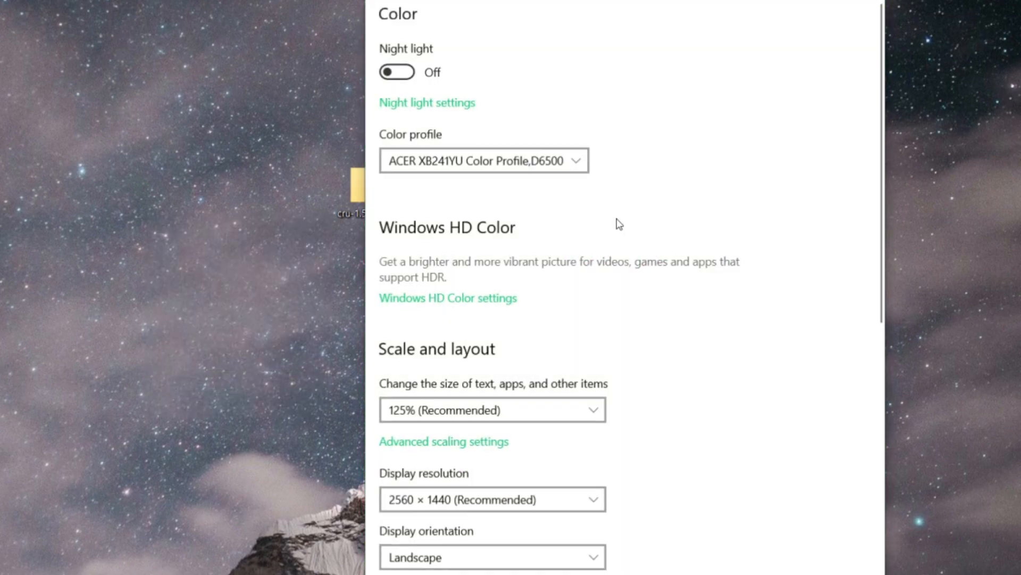
Step: Reach the Display adapter properties for Display 1 via Advanced display settings
scroll(down, 3)
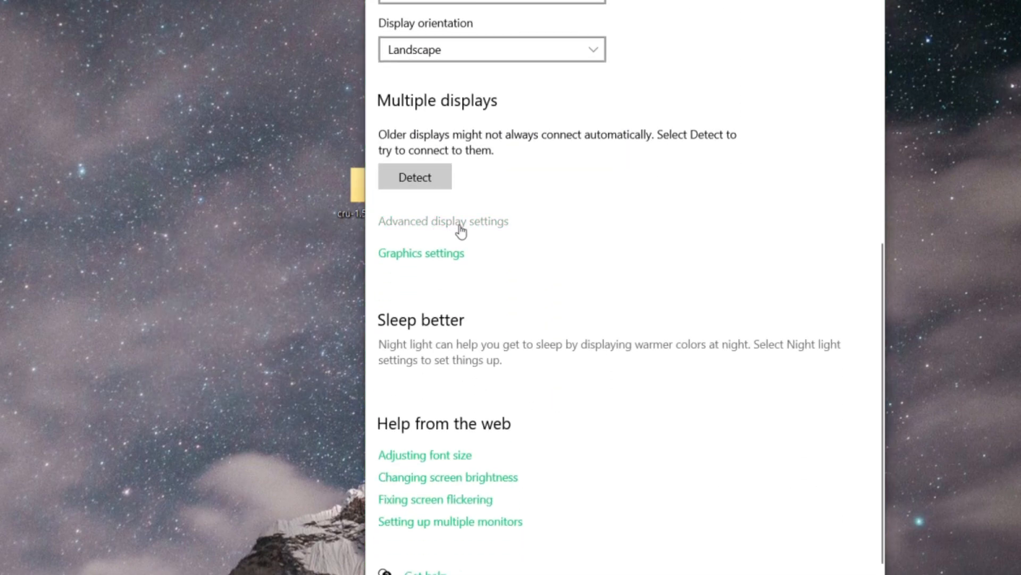
click(442, 221)
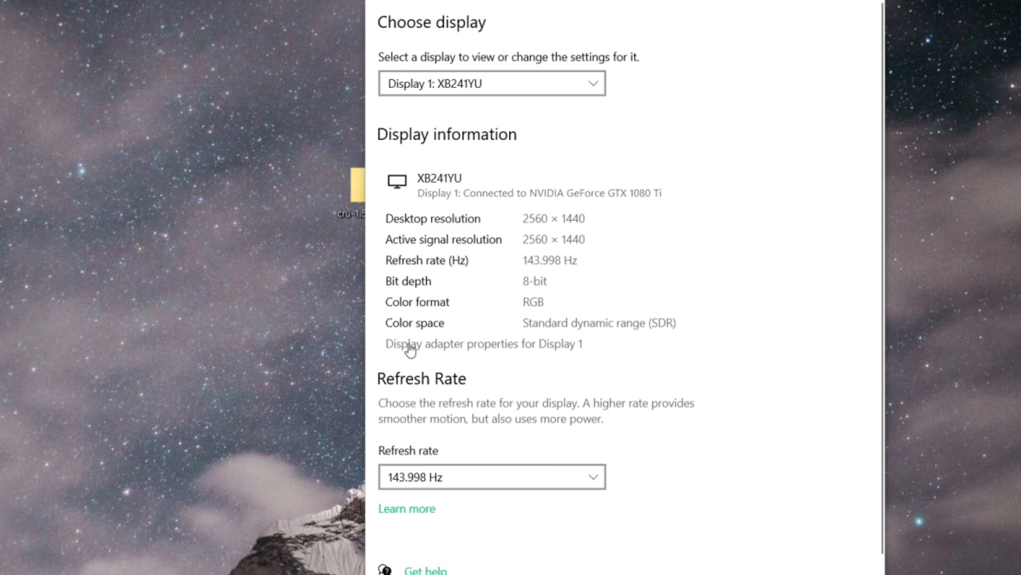
click(483, 344)
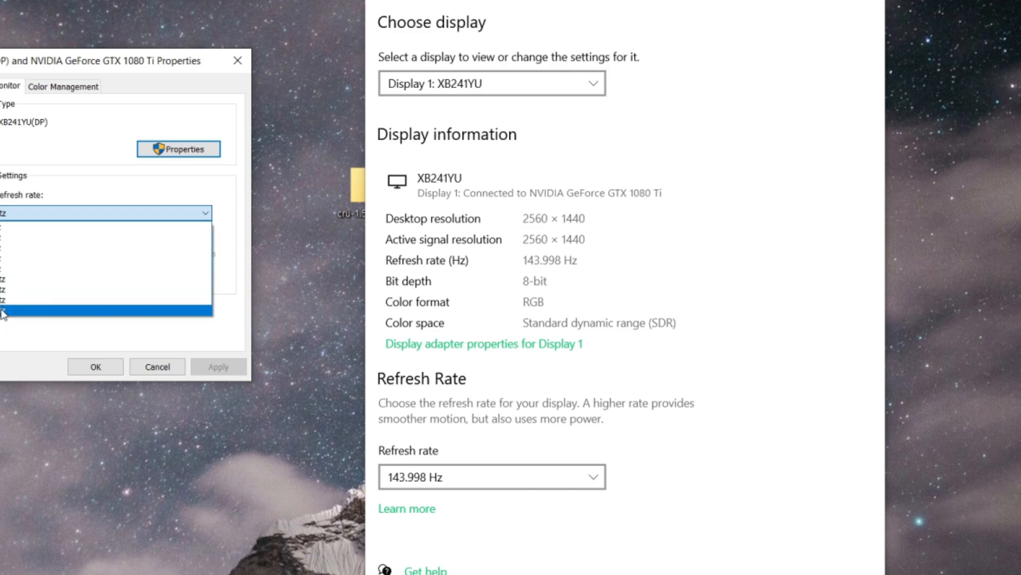
Step: Try a 165 Hz refresh rate on the XB241YU, revert to 143.998 Hz and close the properties
click(218, 366)
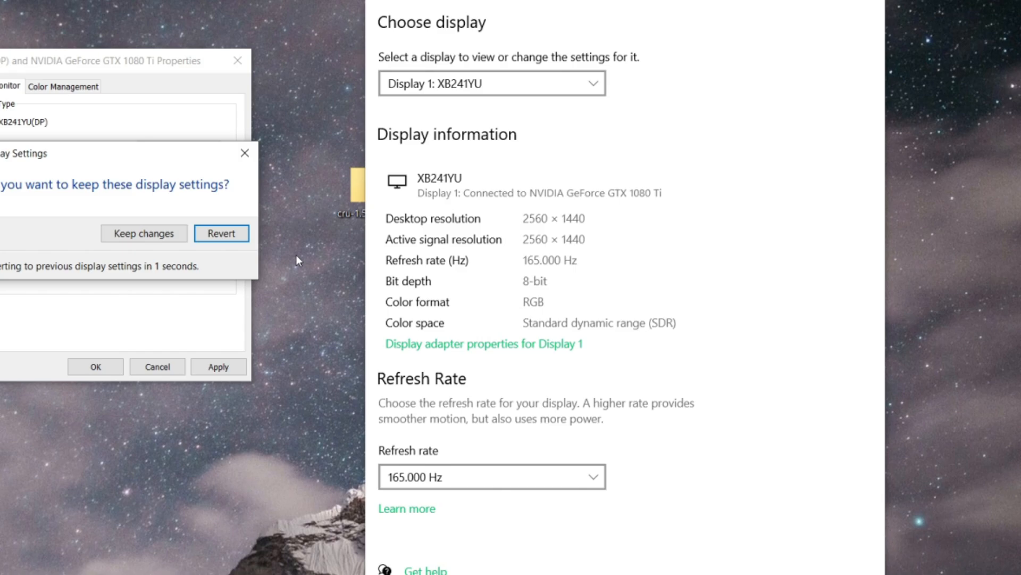
click(221, 233)
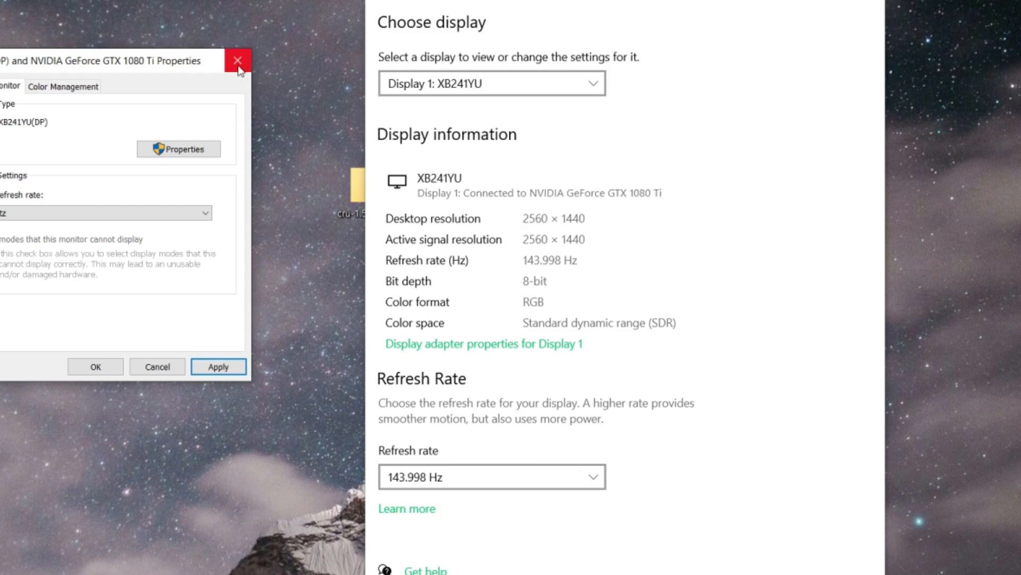
click(238, 58)
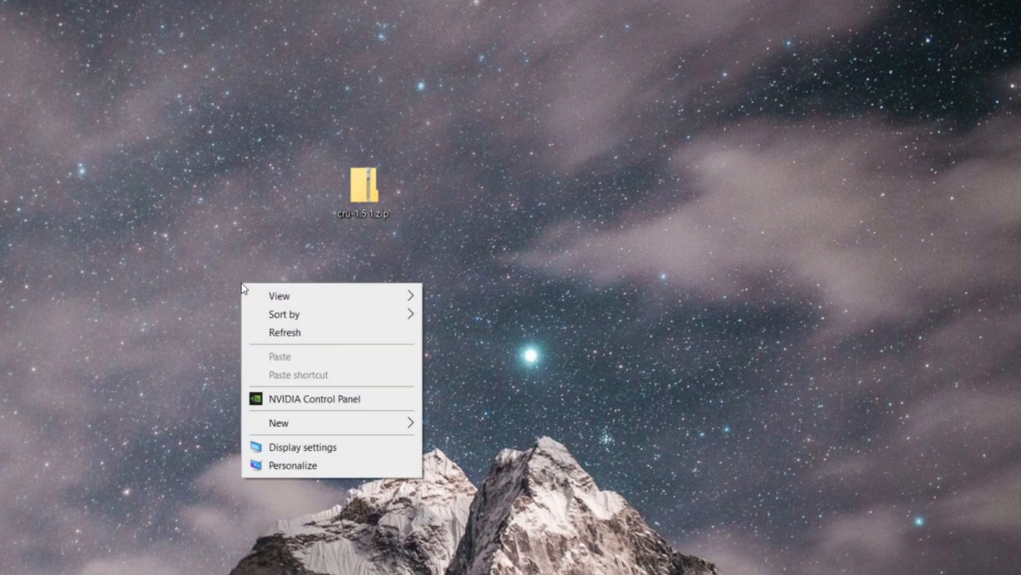
Step: In NVIDIA Control Panel's Customize dialog, enable resolutions not exposed by the display and start a custom resolution
click(324, 404)
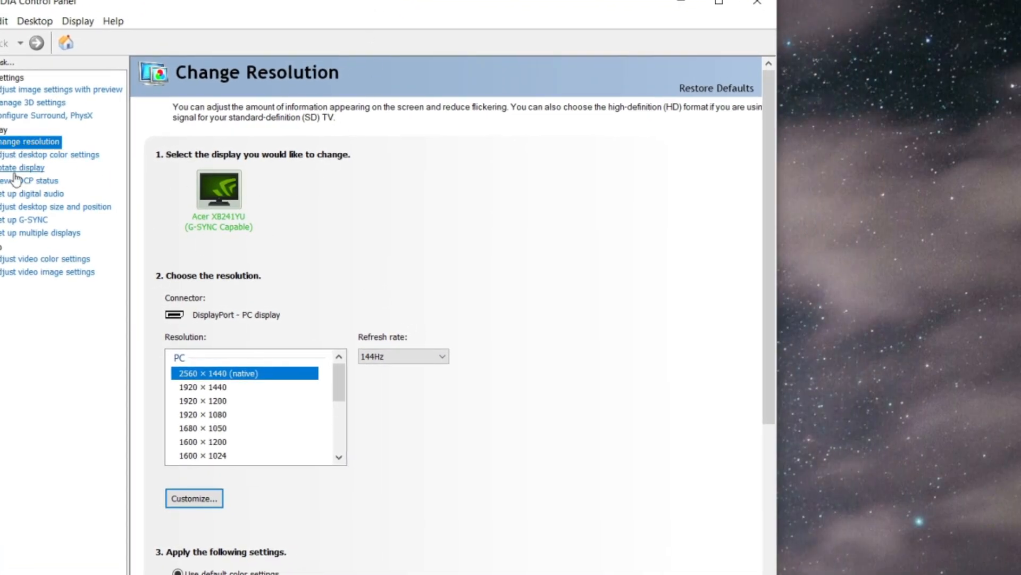
scroll(down, 3)
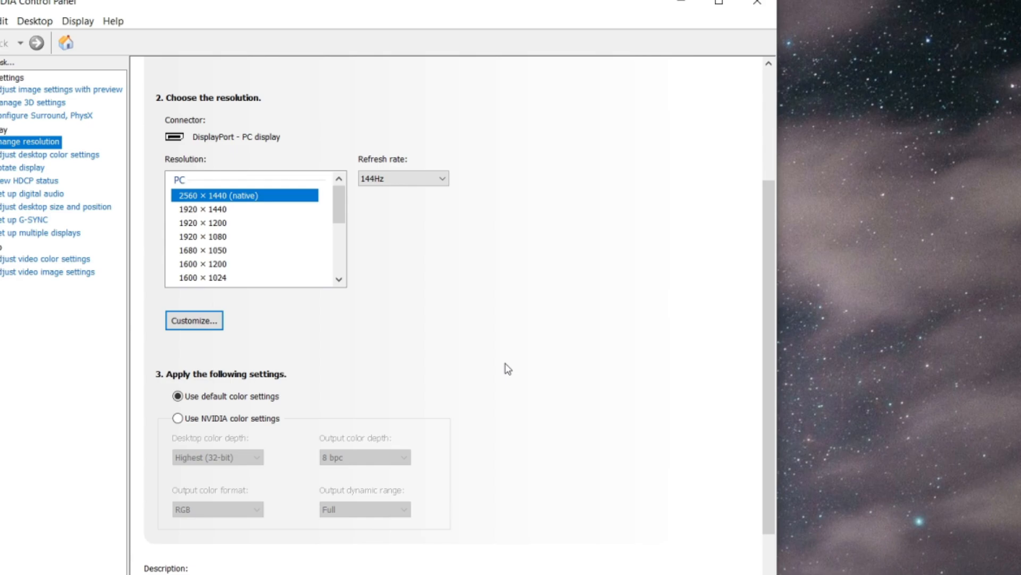
click(192, 320)
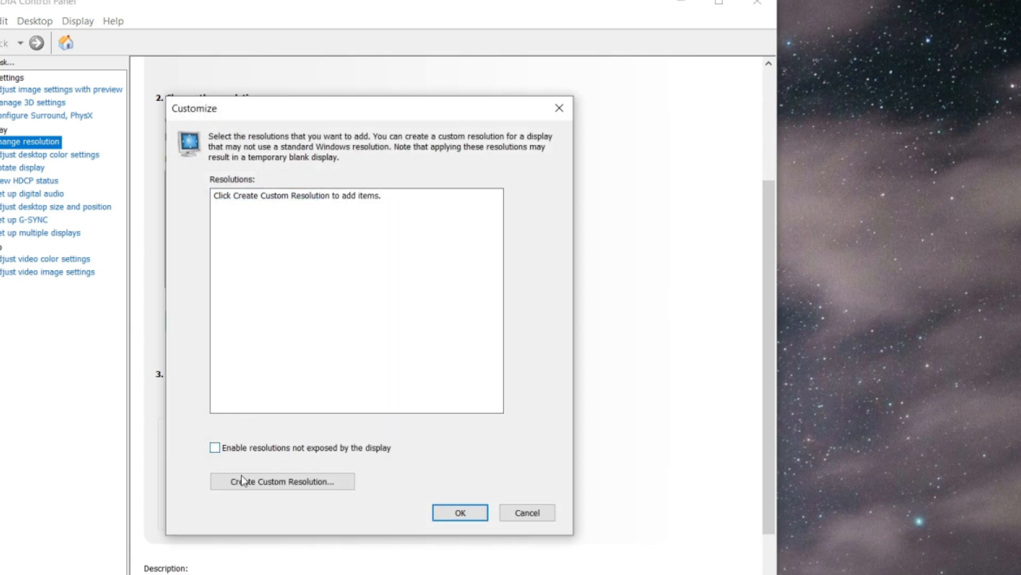
mouse_move(216, 453)
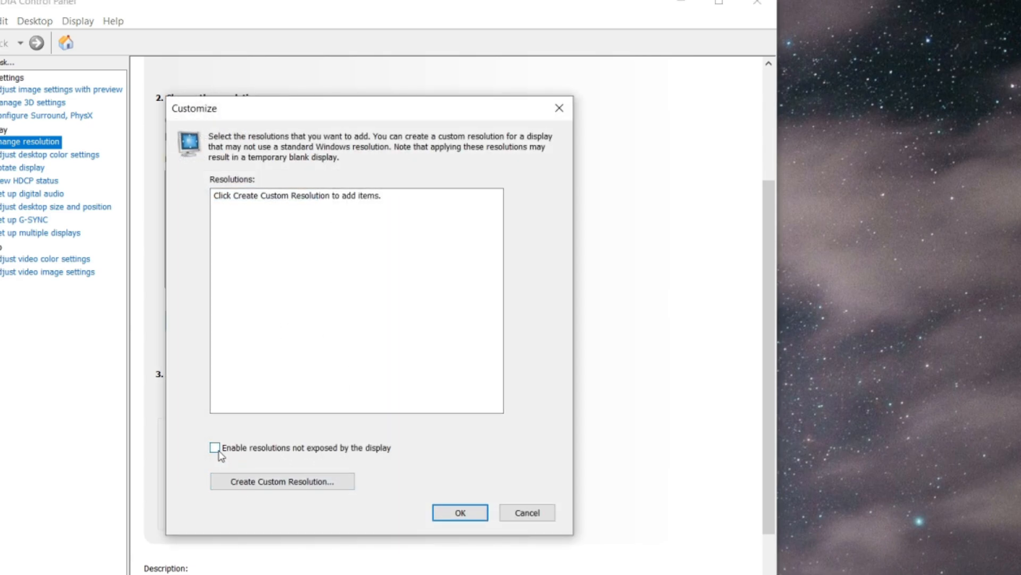
click(215, 447)
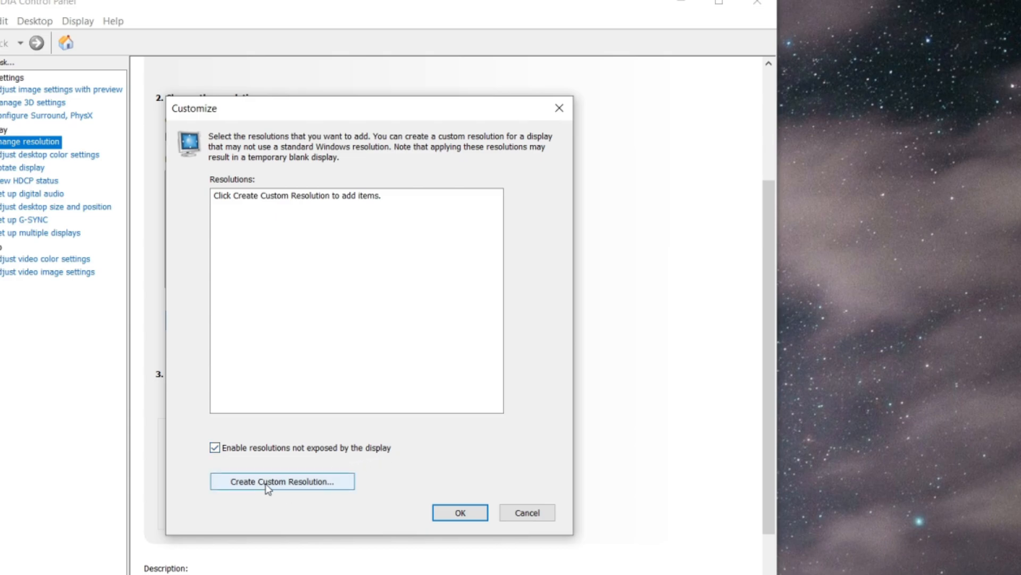
click(281, 481)
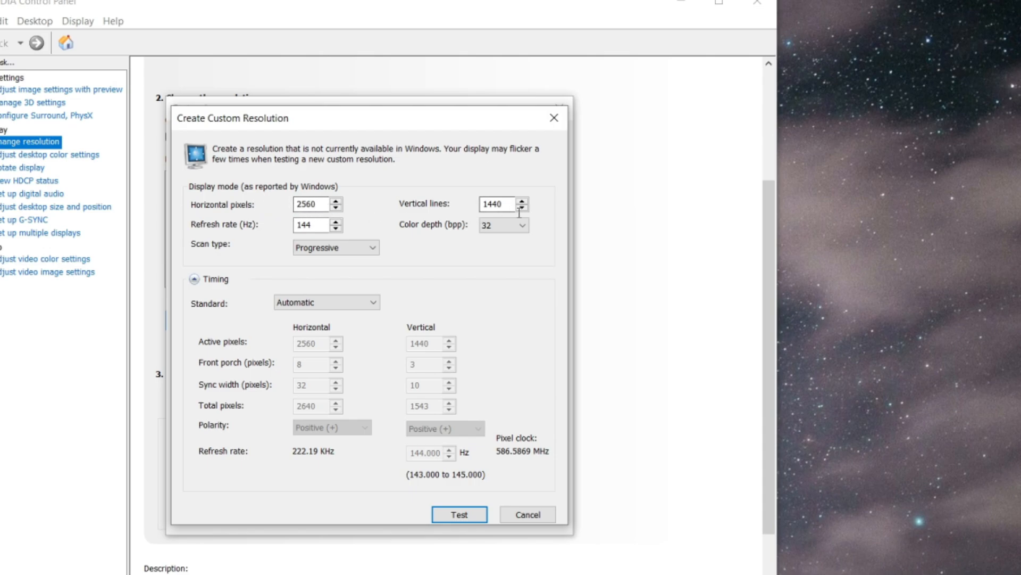
mouse_move(224, 225)
text(665)
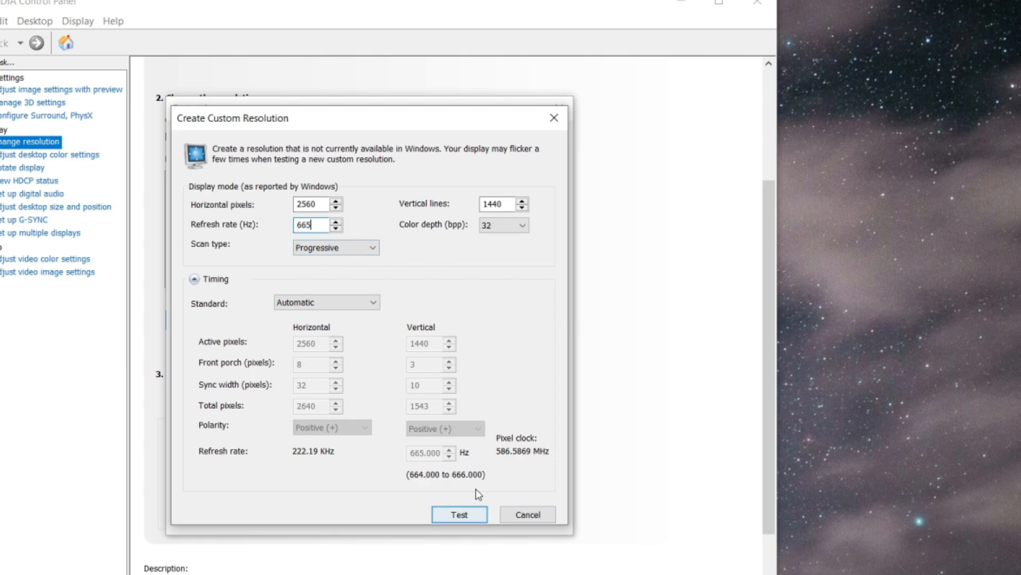
mouse_move(735, 384)
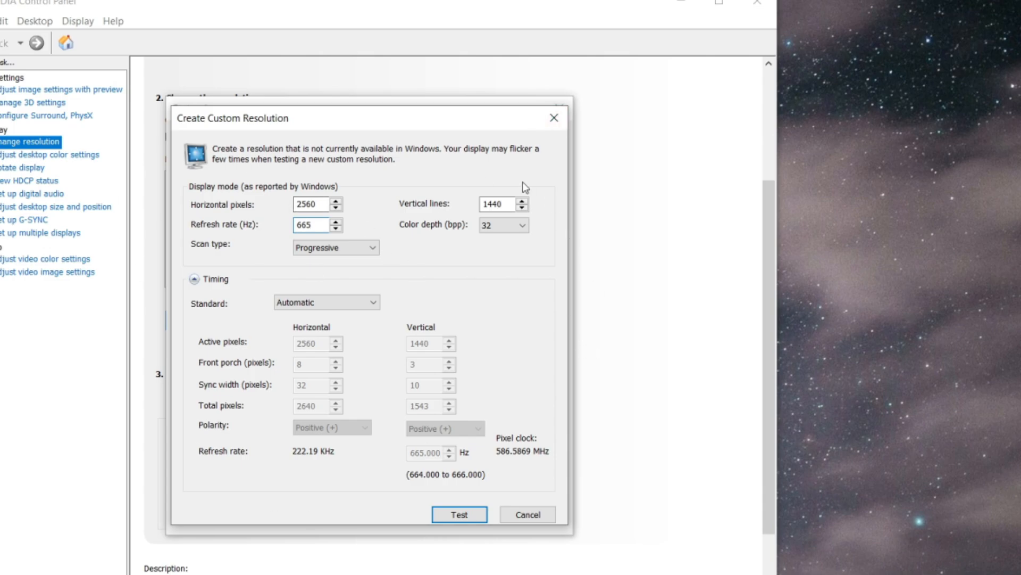
click(528, 514)
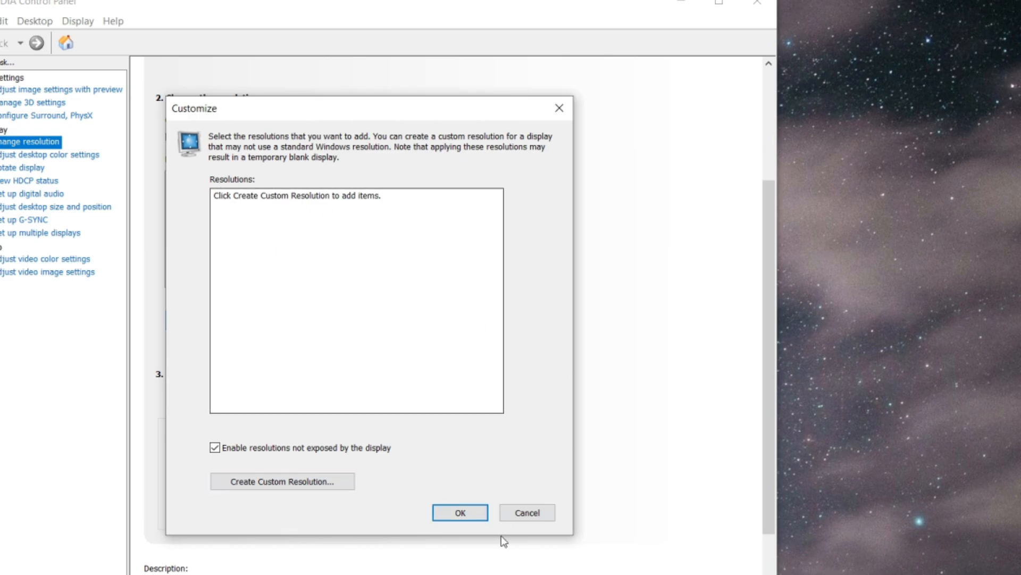
mouse_move(535, 215)
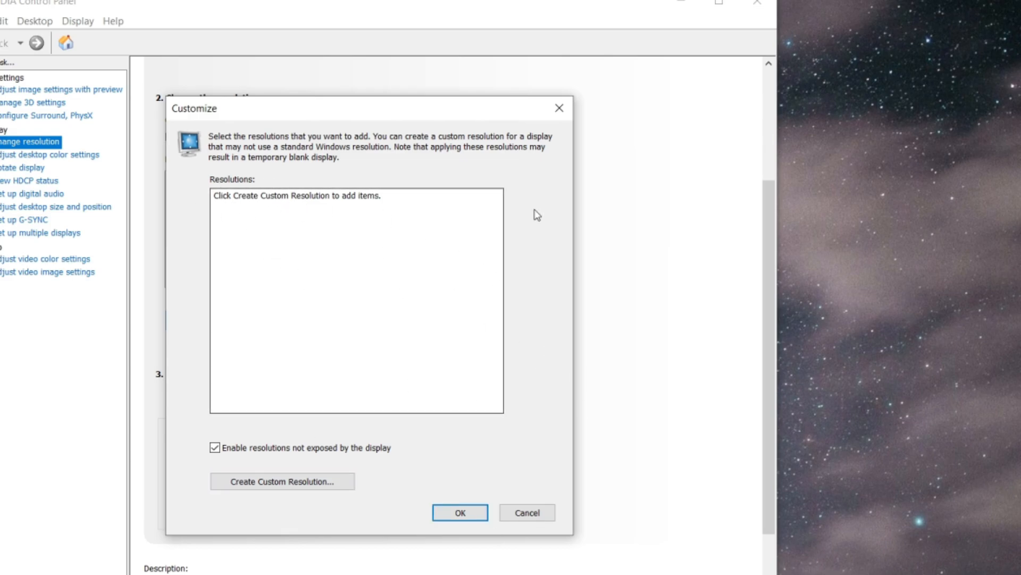
Step: Close the Customize window and review the Change resolution list showing 2560×1440 at 144 Hz
click(459, 513)
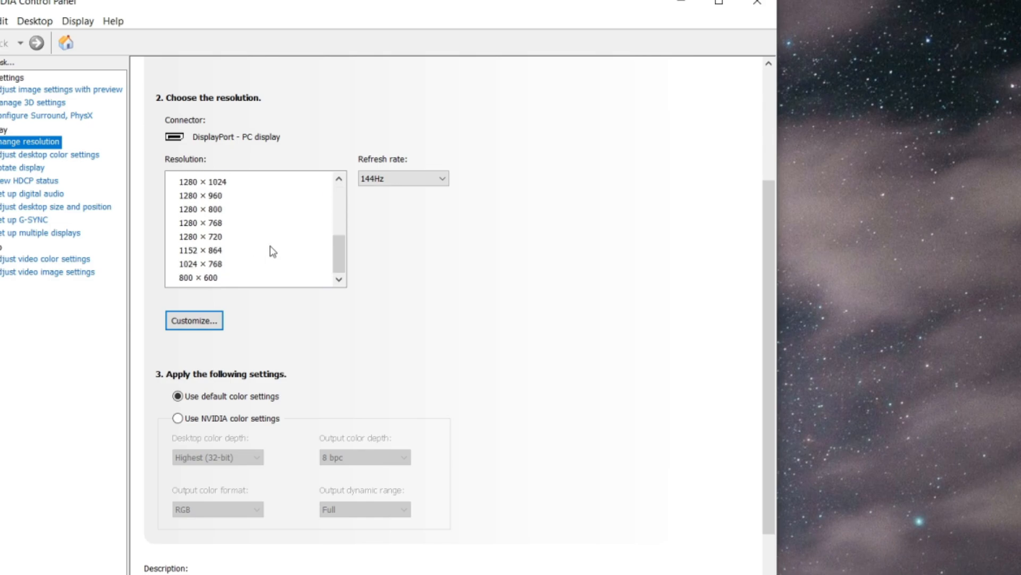
scroll(up, 3)
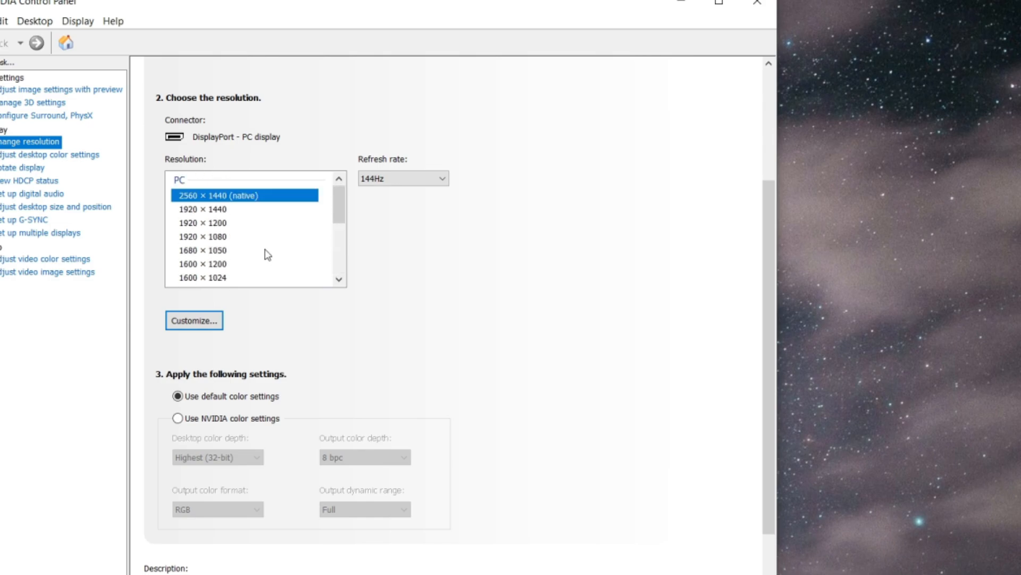
mouse_move(190, 230)
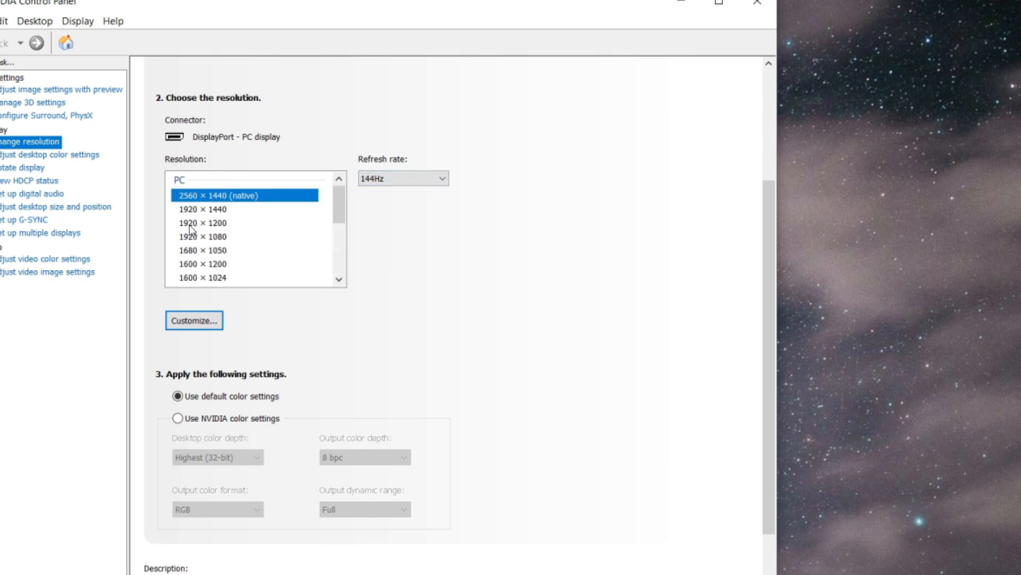
mouse_move(527, 340)
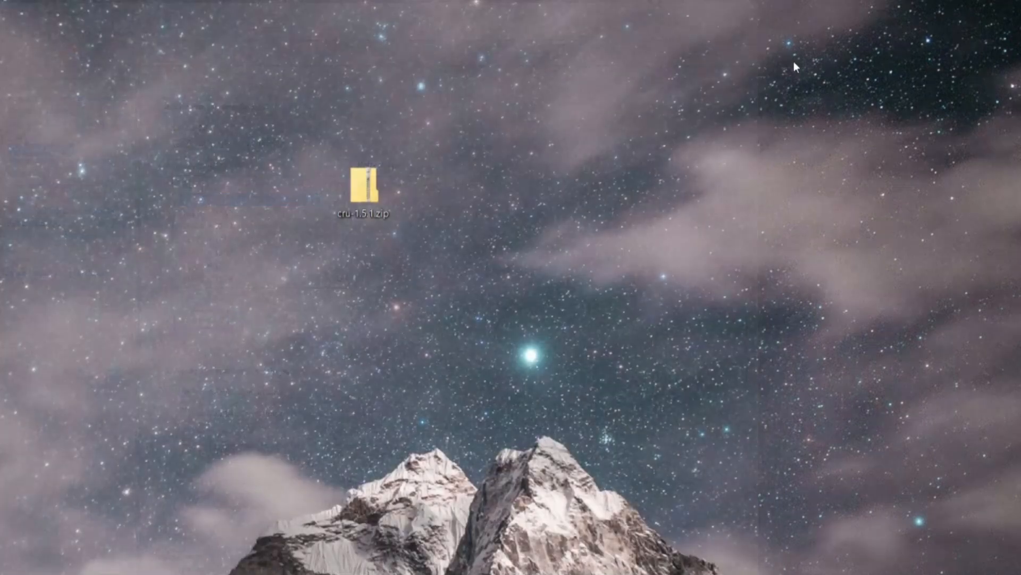
mouse_move(831, 226)
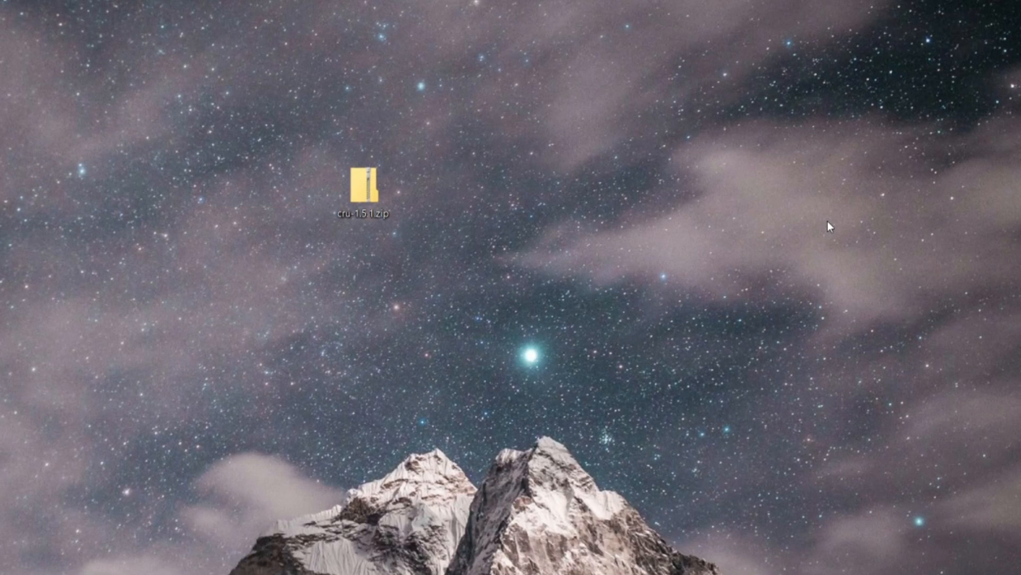